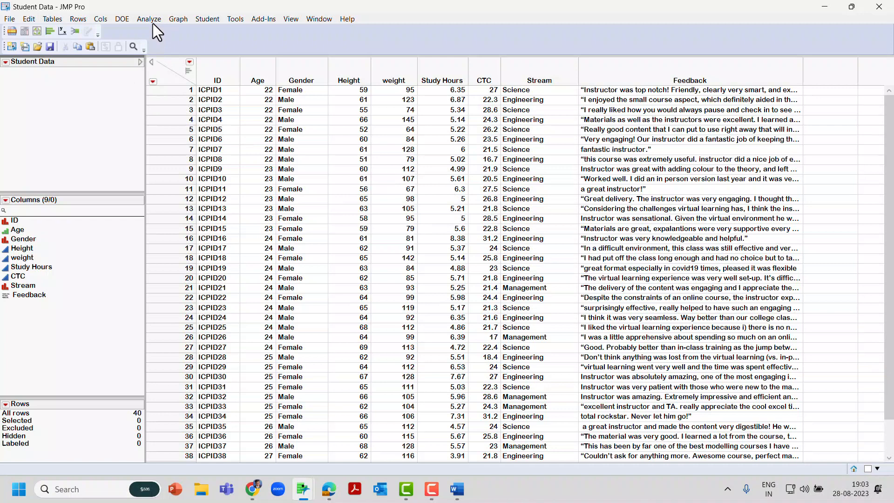
- Start a Distribution analysis with Height and weight assigned as the Y columns
left_click(149, 19)
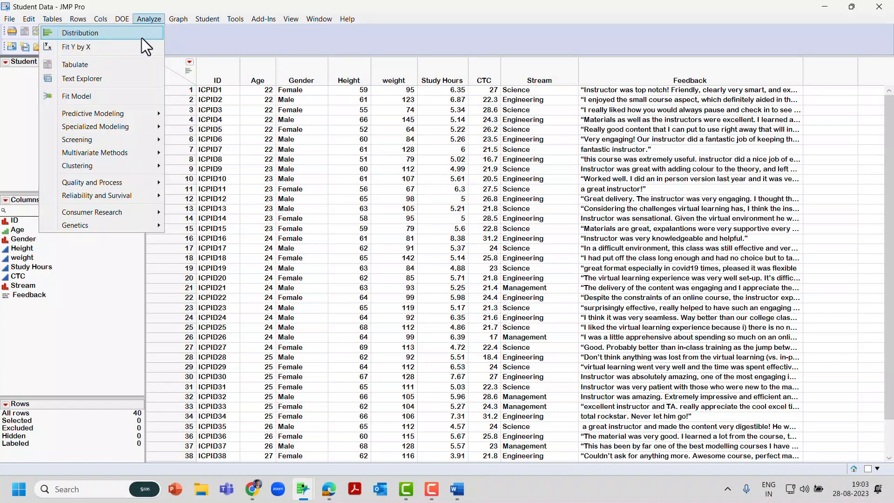
left_click(81, 32)
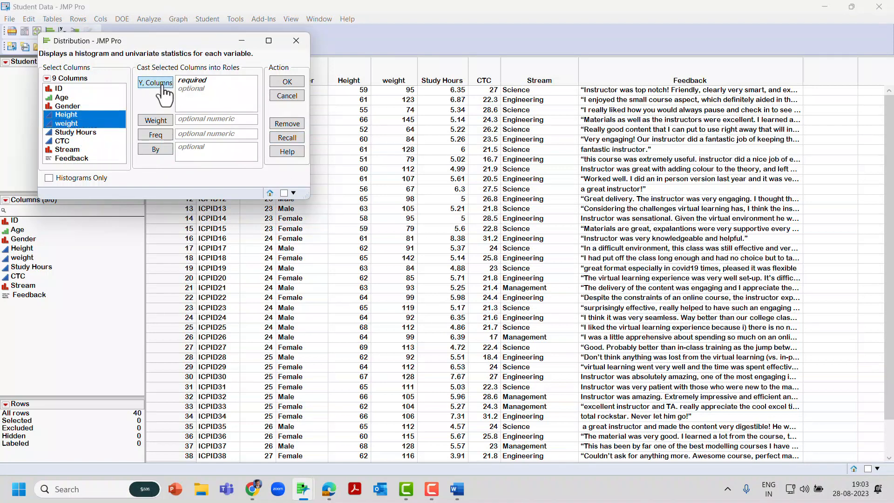
left_click(156, 83)
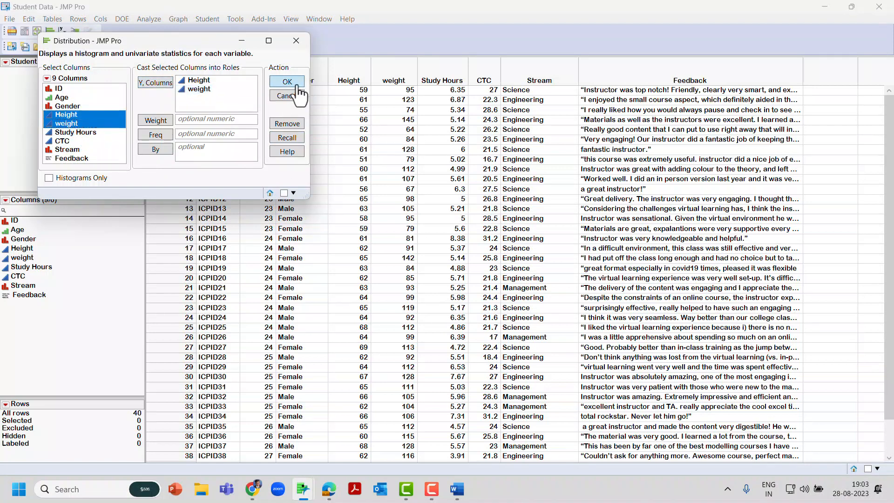
- Run the Distribution report showing Height and weight histograms, quantiles and summary statistics
left_click(287, 82)
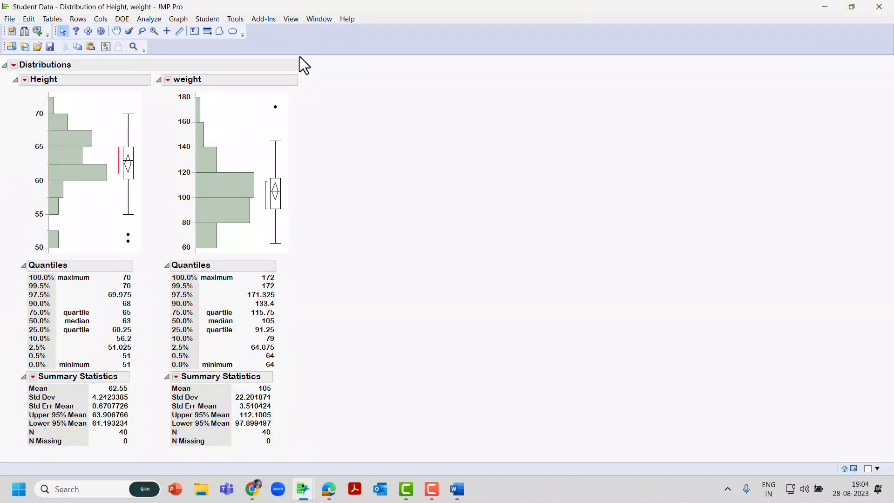
mouse_move(91, 177)
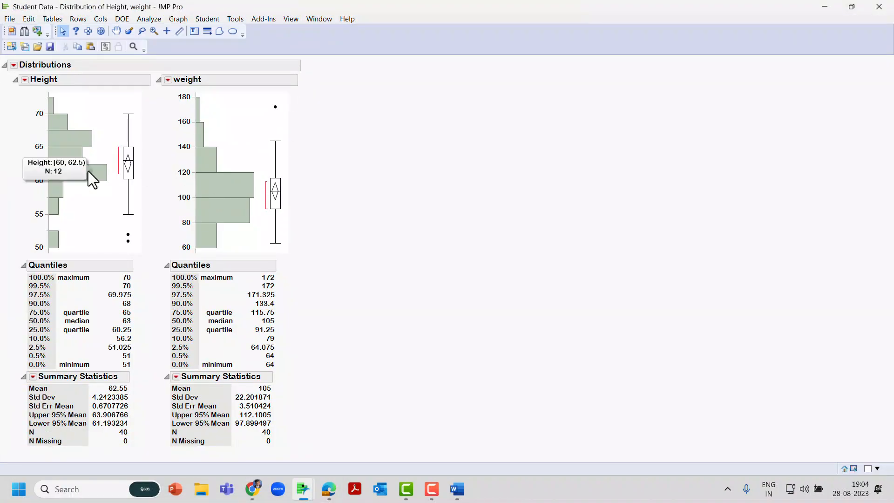
mouse_move(127, 202)
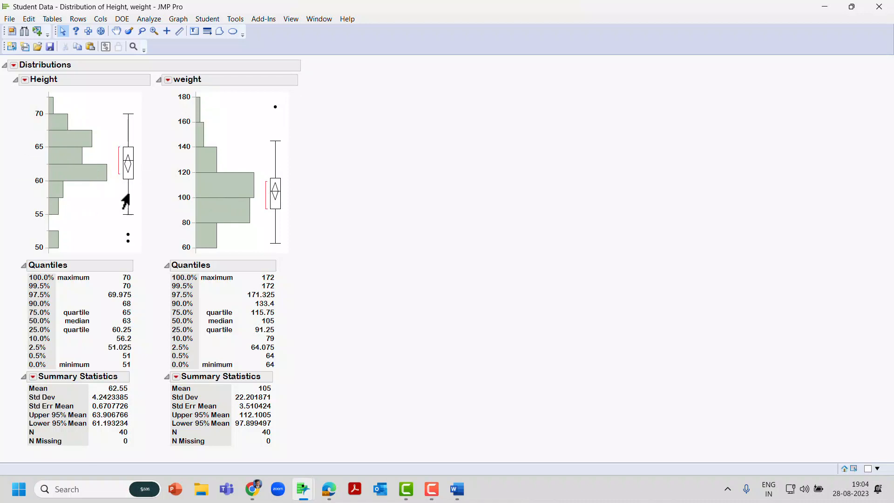
mouse_move(154, 291)
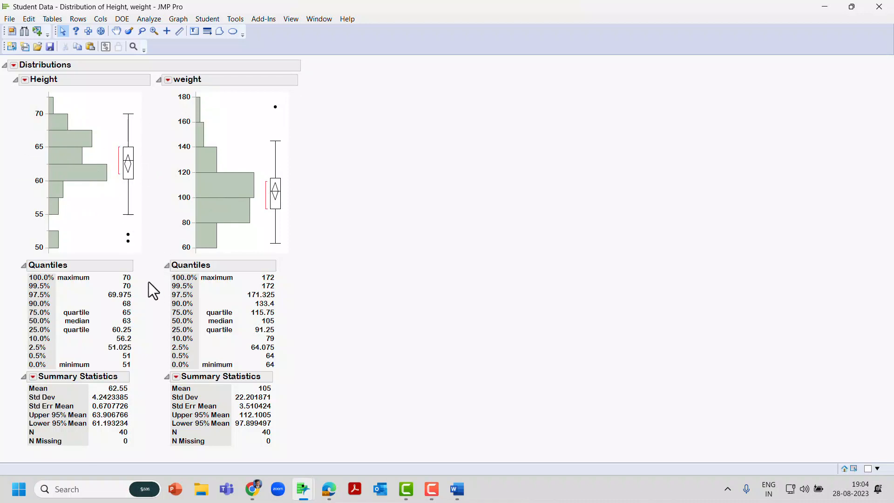
mouse_move(283, 429)
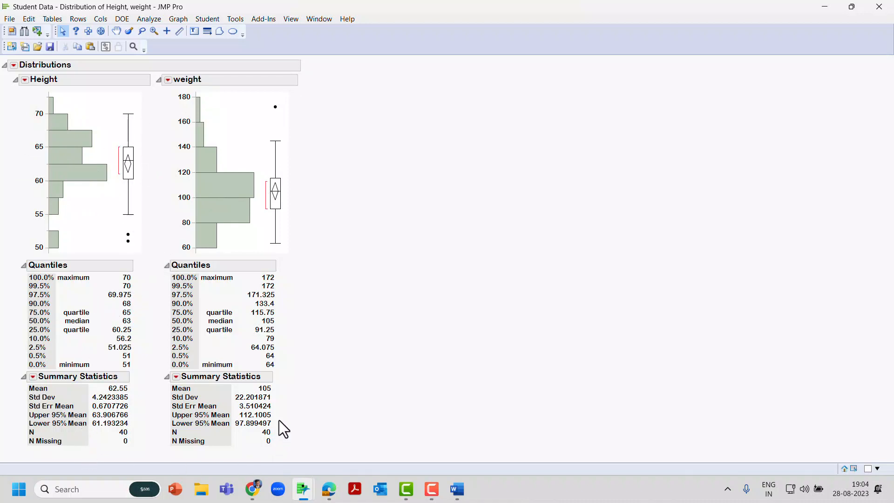
mouse_move(282, 376)
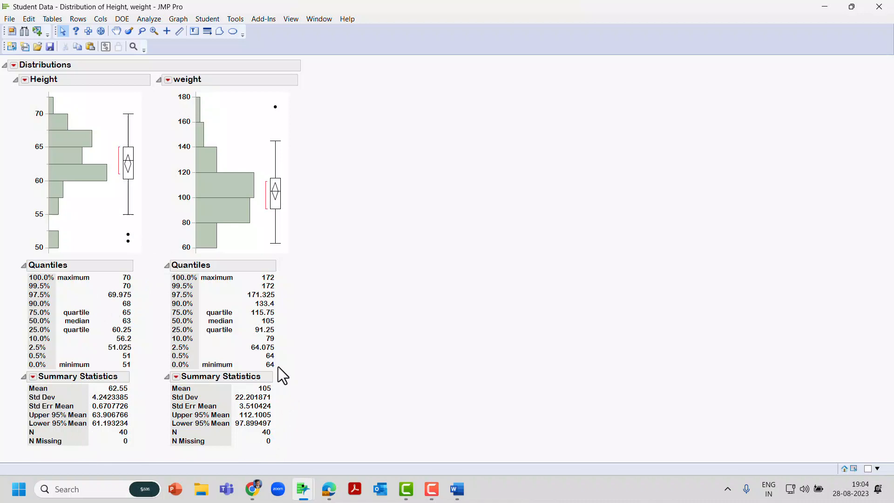
mouse_move(14, 65)
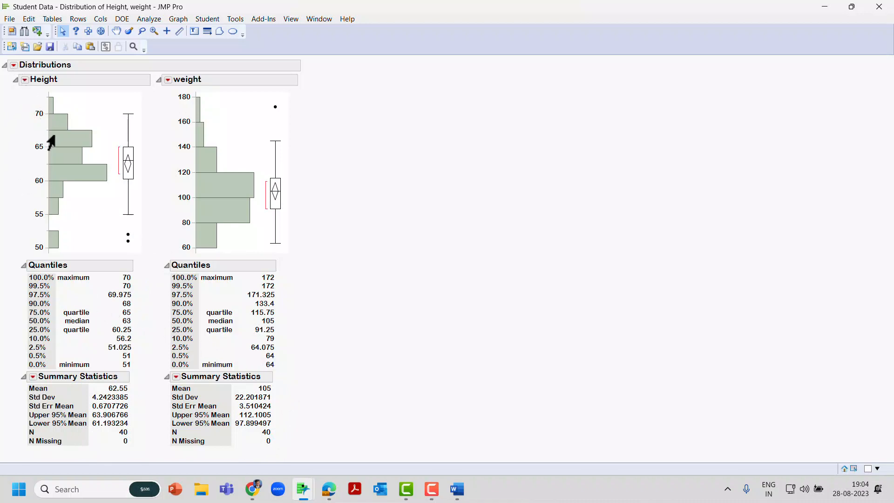
mouse_move(62, 140)
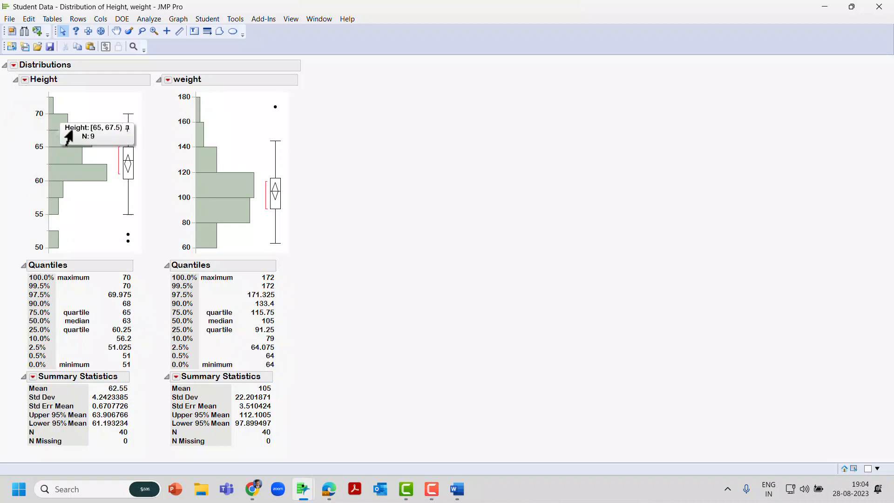
mouse_move(6, 86)
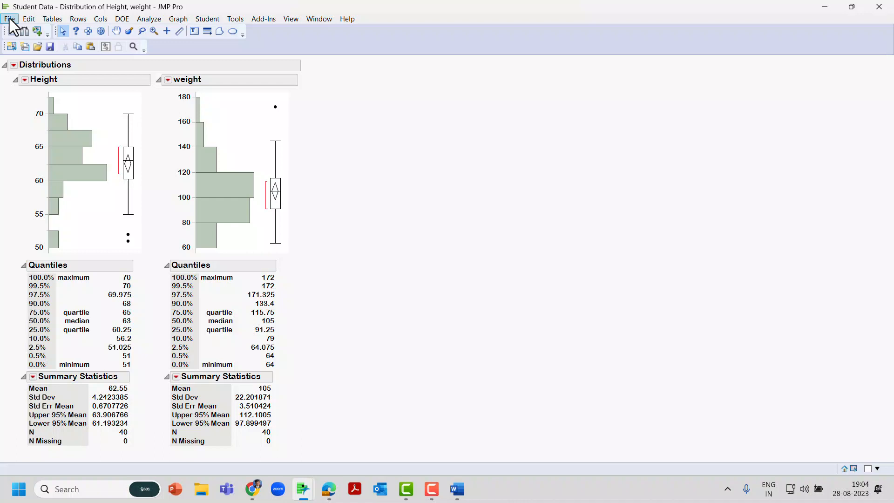
- Bring up the Export window for the report and list the available image formats
left_click(9, 19)
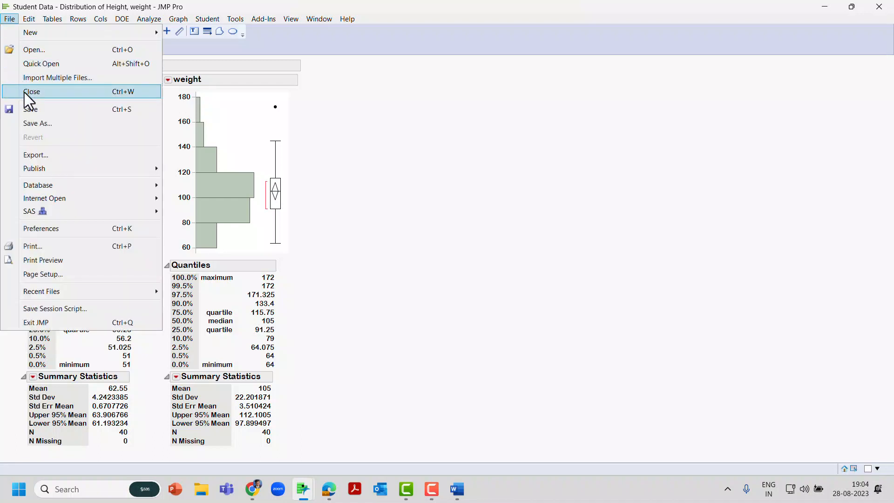
mouse_move(43, 168)
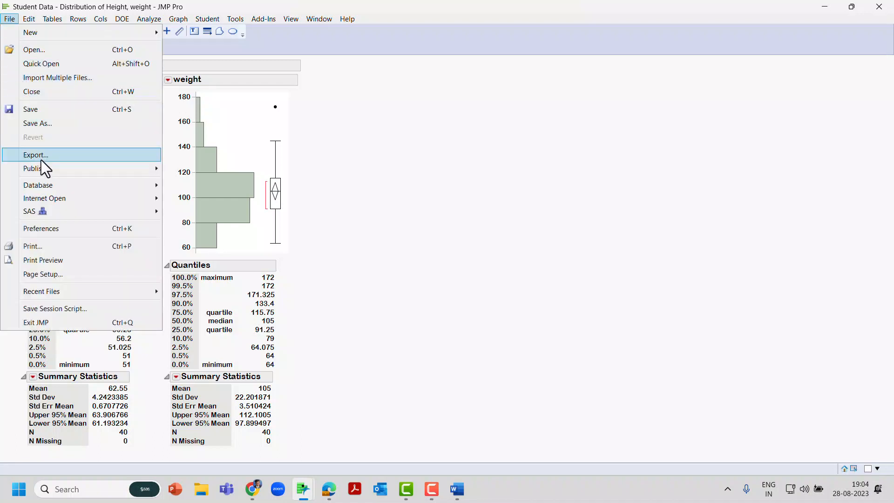
left_click(35, 155)
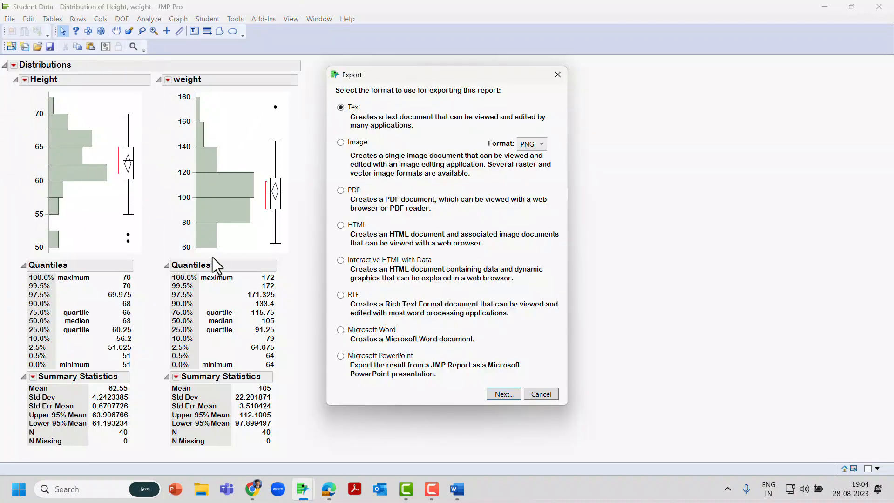
mouse_move(371, 157)
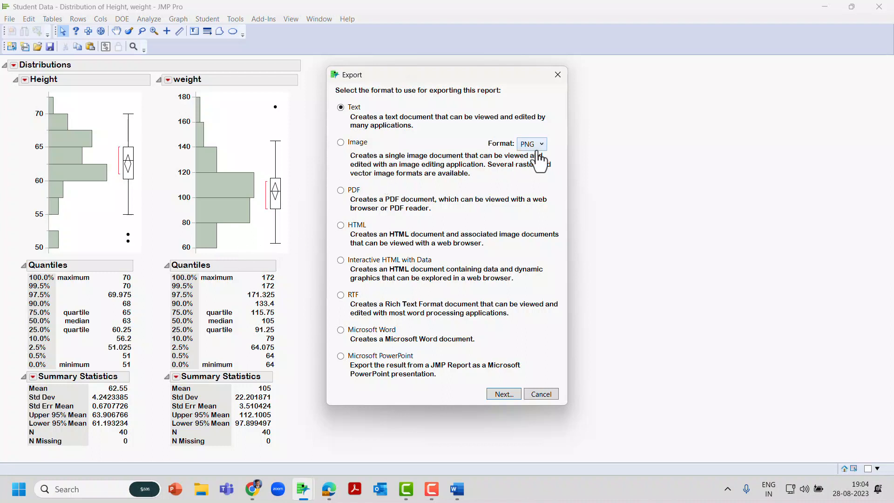
left_click(540, 144)
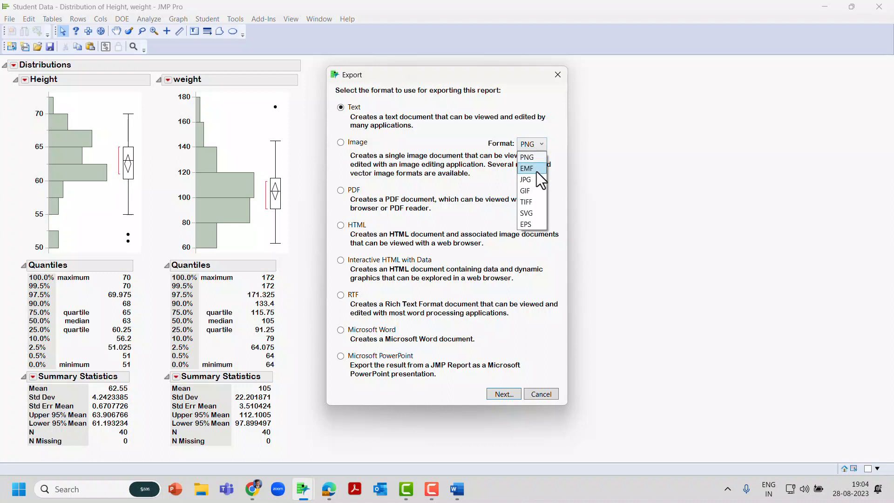
mouse_move(533, 212)
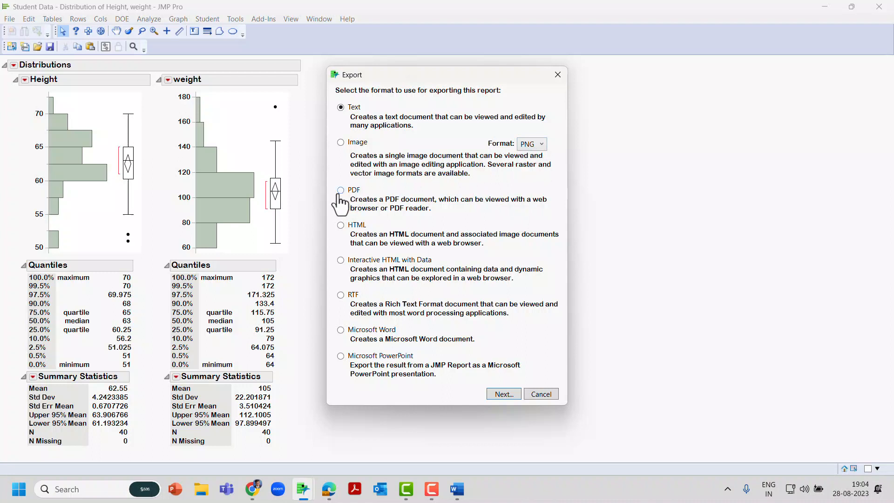
mouse_move(342, 239)
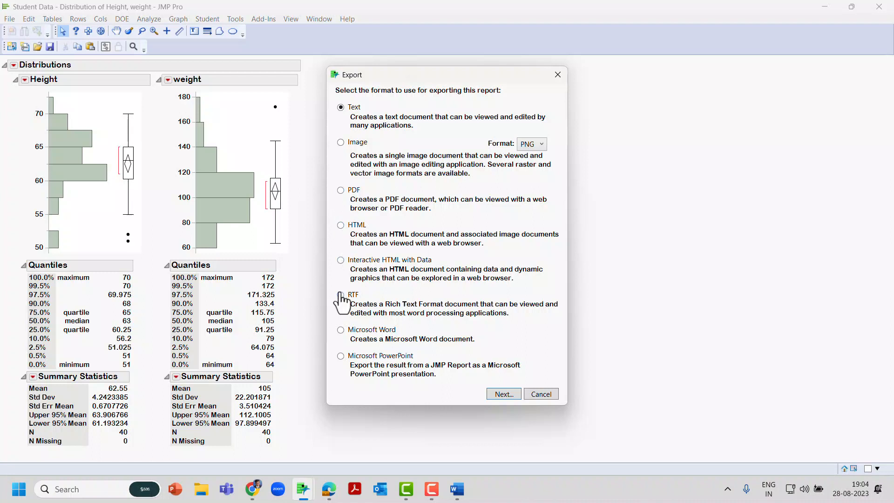
mouse_move(349, 358)
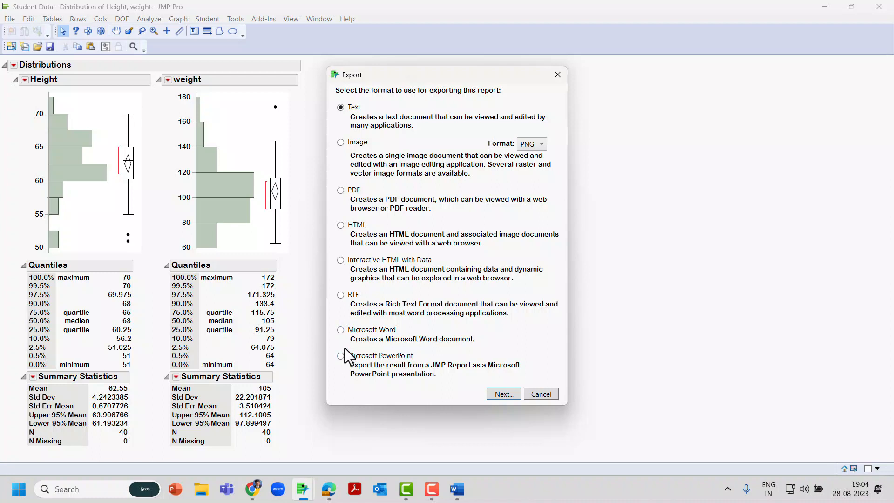
mouse_move(341, 331)
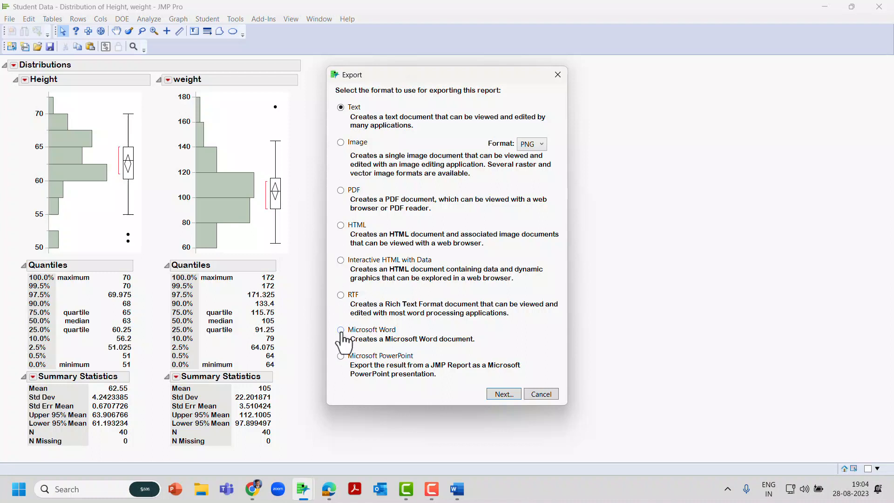
- Export the report as a Microsoft Word document to the Desktop and open it after saving
left_click(539, 393)
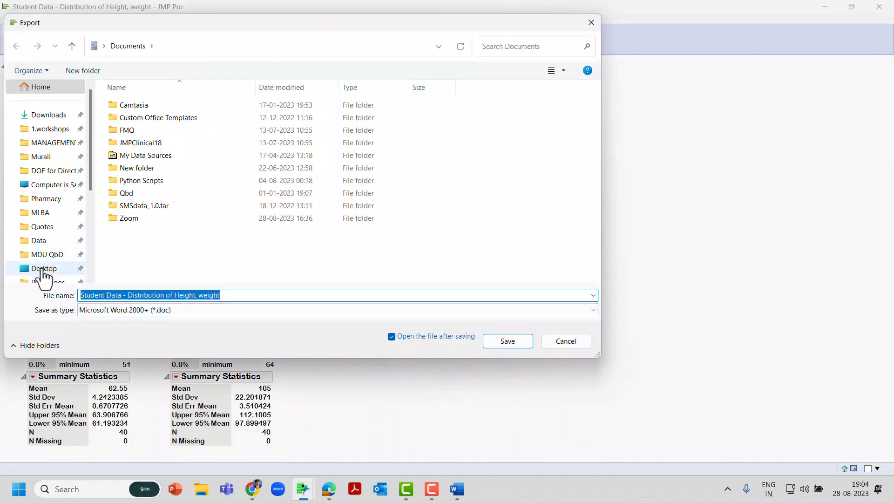
left_click(44, 268)
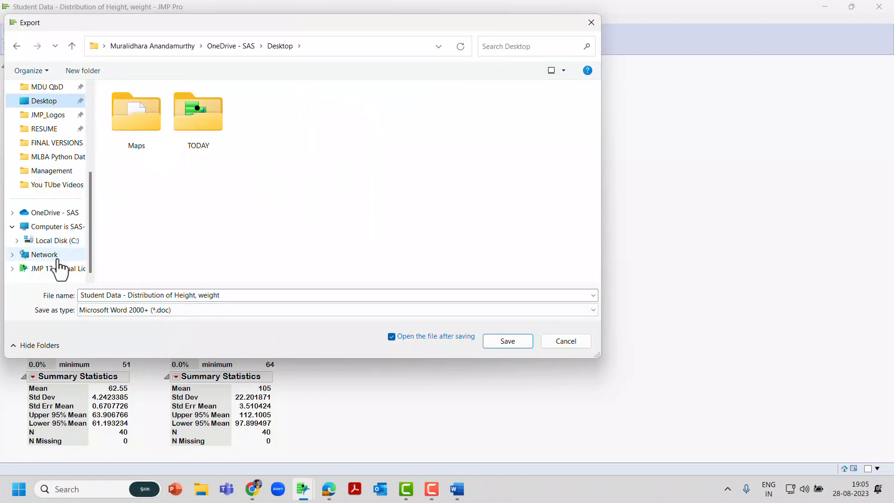
left_click(54, 240)
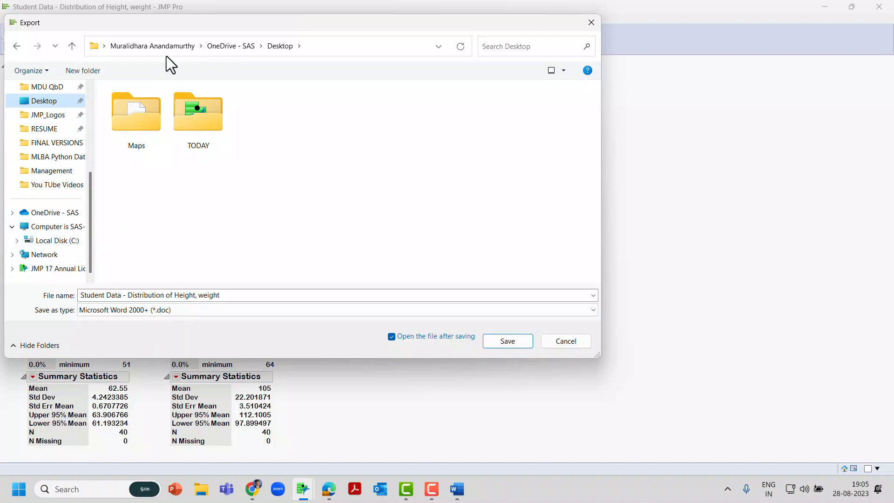
left_click(57, 240)
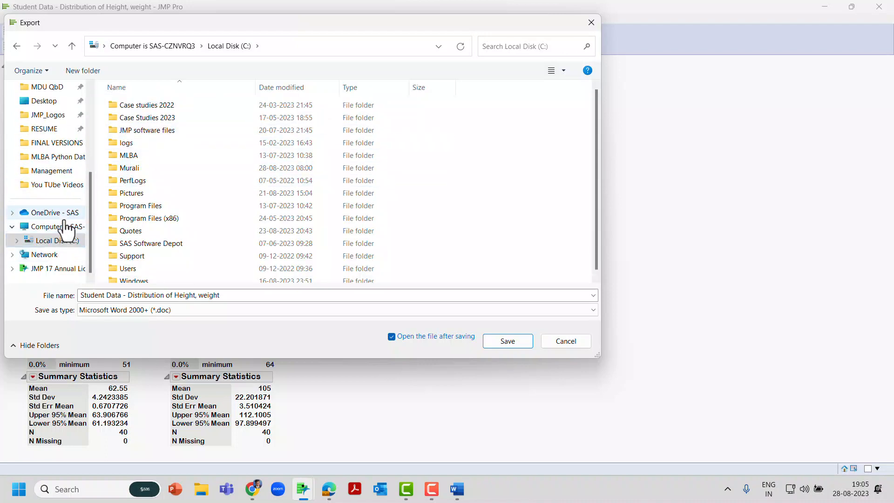
mouse_move(44, 255)
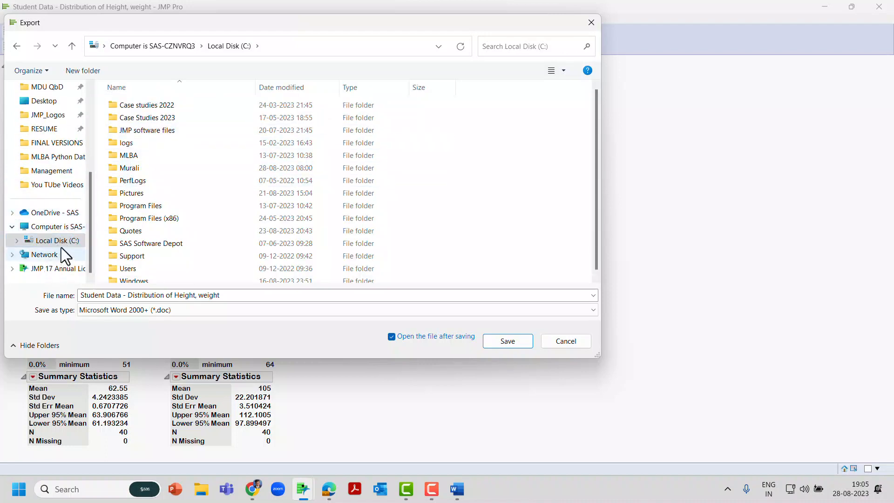
left_click(44, 170)
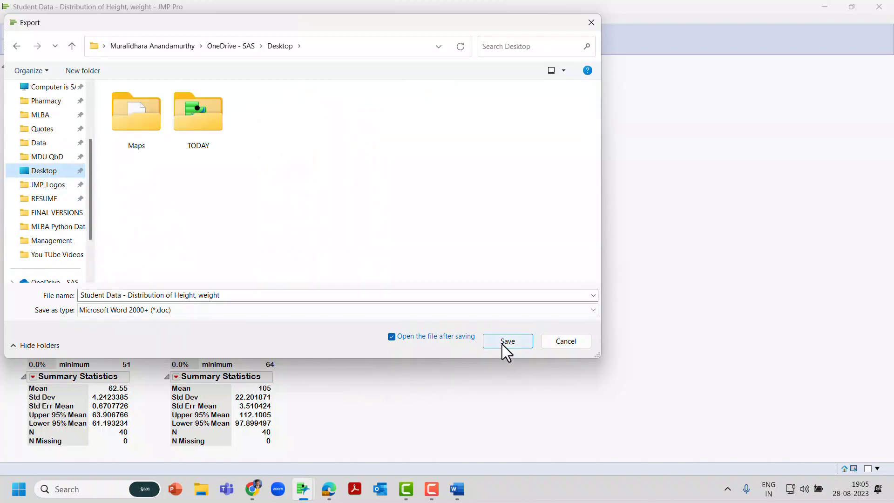
left_click(507, 341)
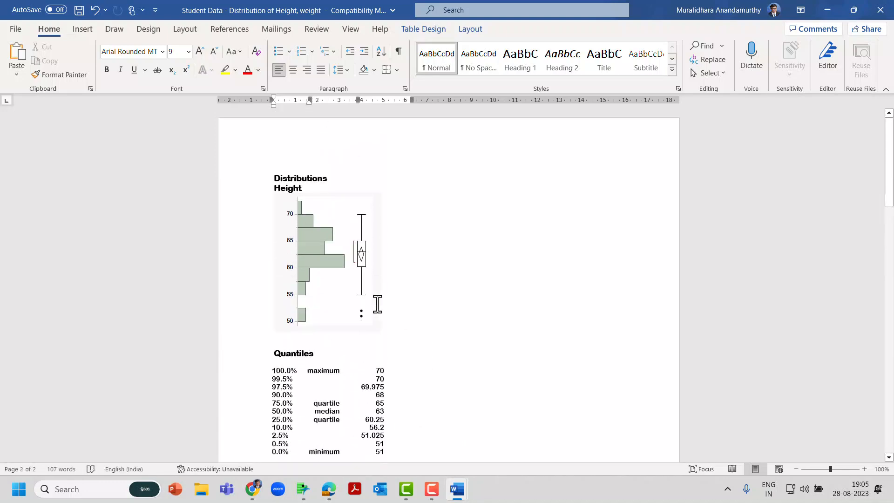
- Review the weight quantiles and statistics in Word, then close the exported document
scroll("down", 3)
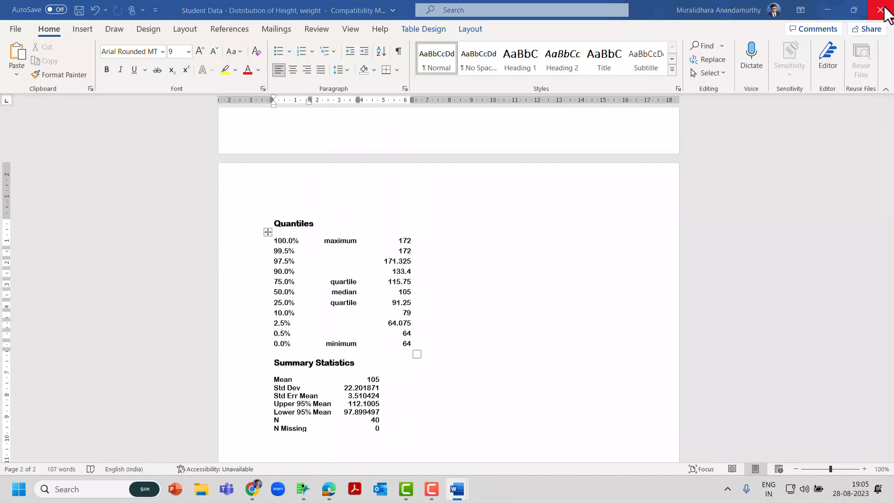
left_click(885, 10)
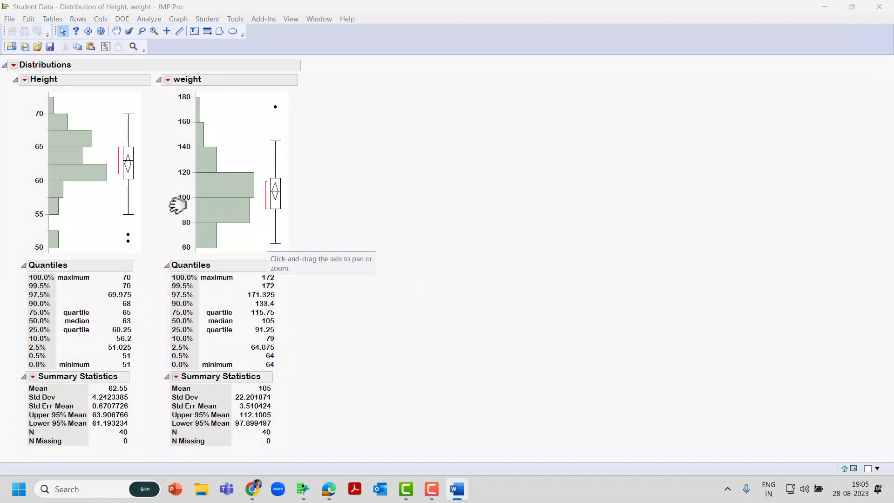
mouse_move(69, 97)
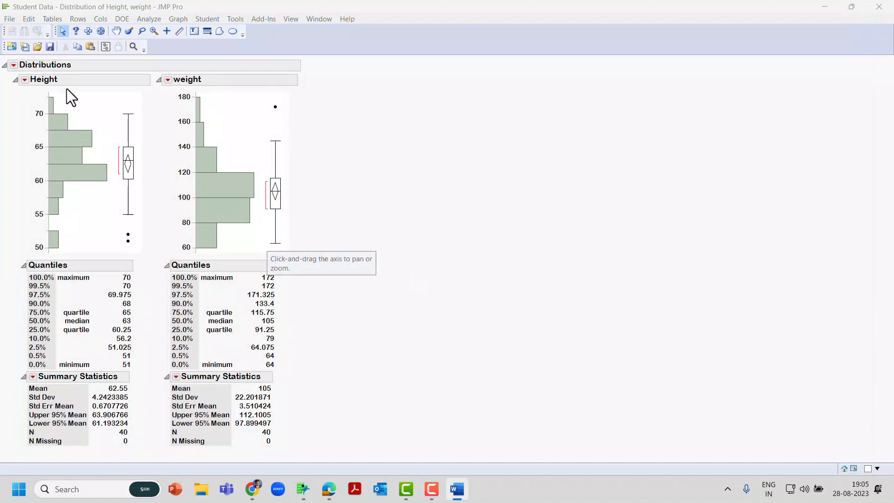
mouse_move(309, 301)
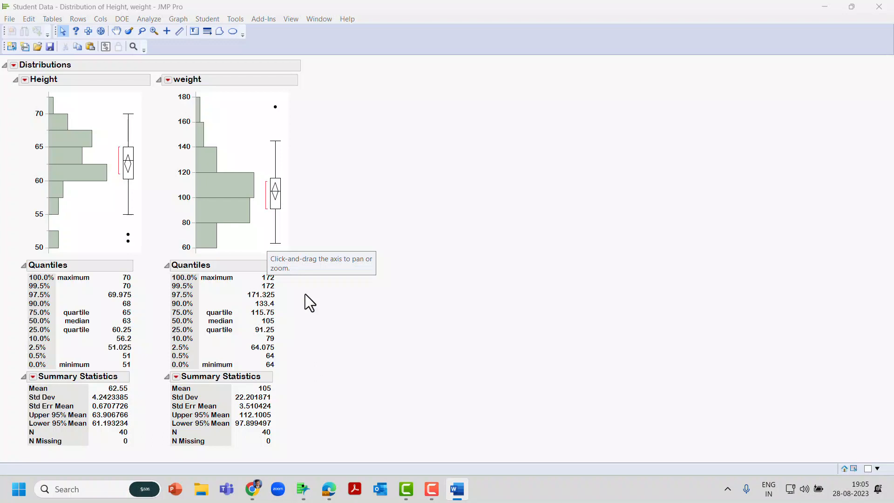
mouse_move(257, 228)
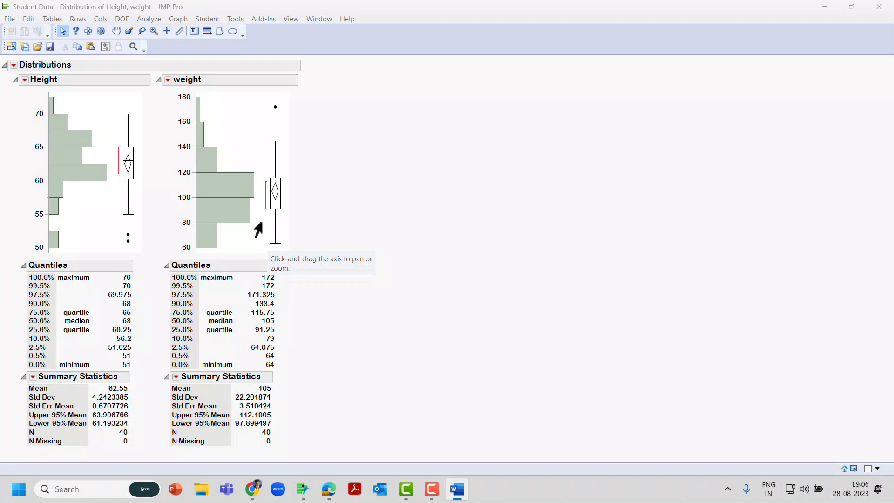
mouse_move(257, 227)
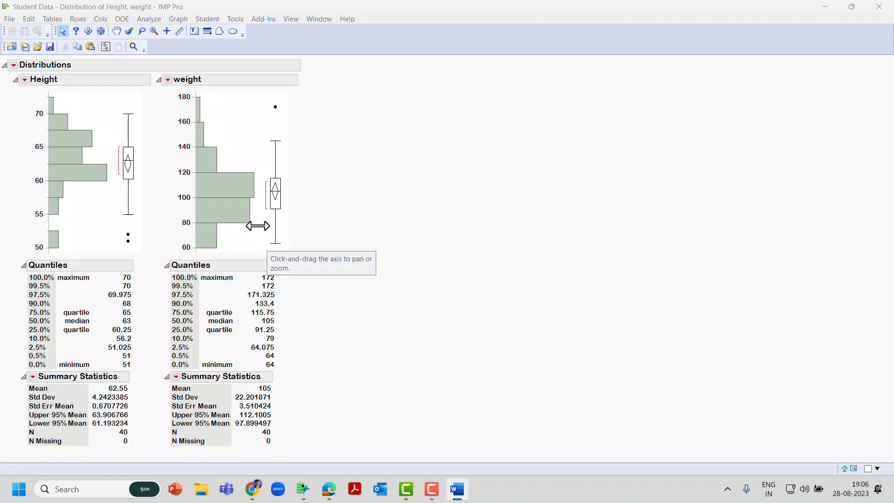
mouse_move(113, 63)
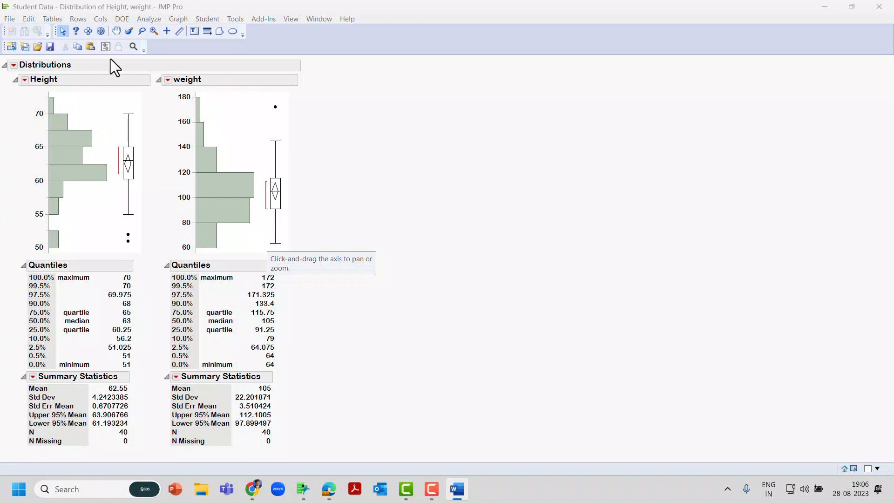
mouse_move(82, 125)
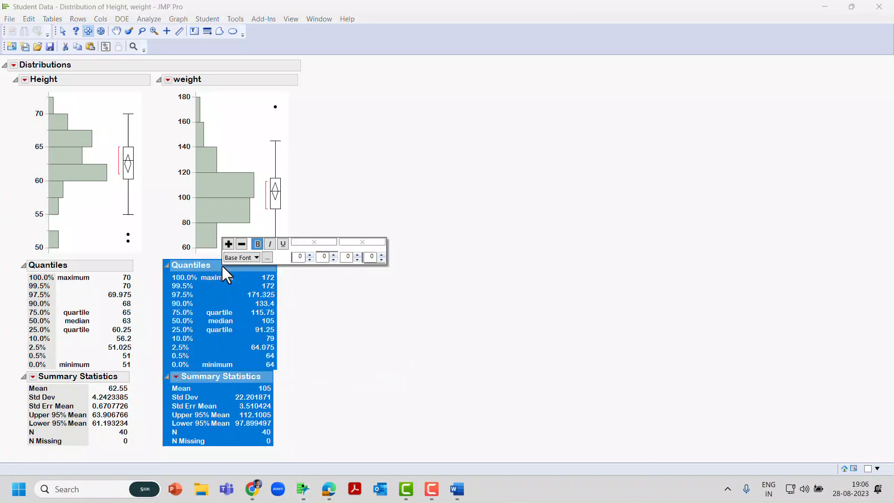
- Copy the weight Quantiles and Summary Statistics tables and launch a blank Excel workbook
right_click(227, 288)
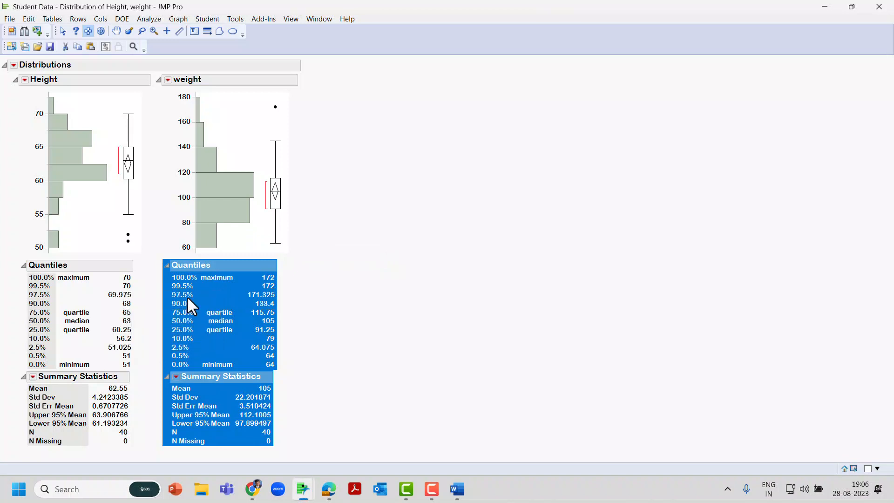
mouse_move(295, 500)
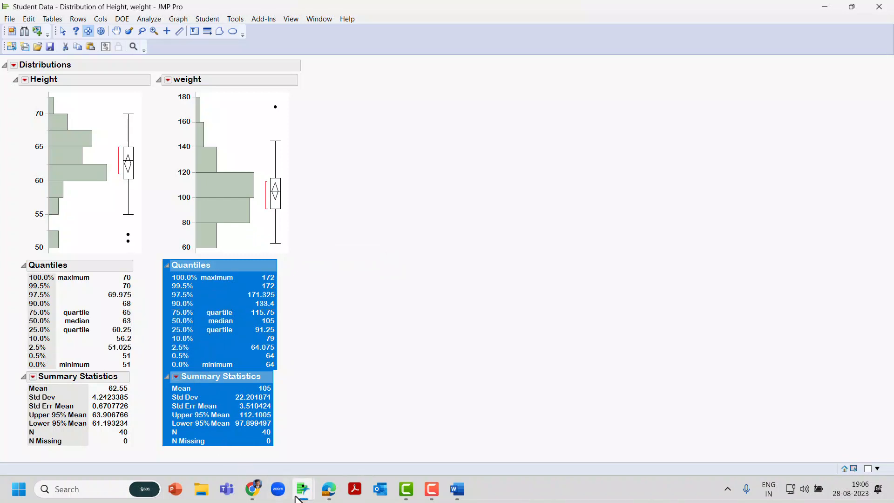
left_click(17, 489)
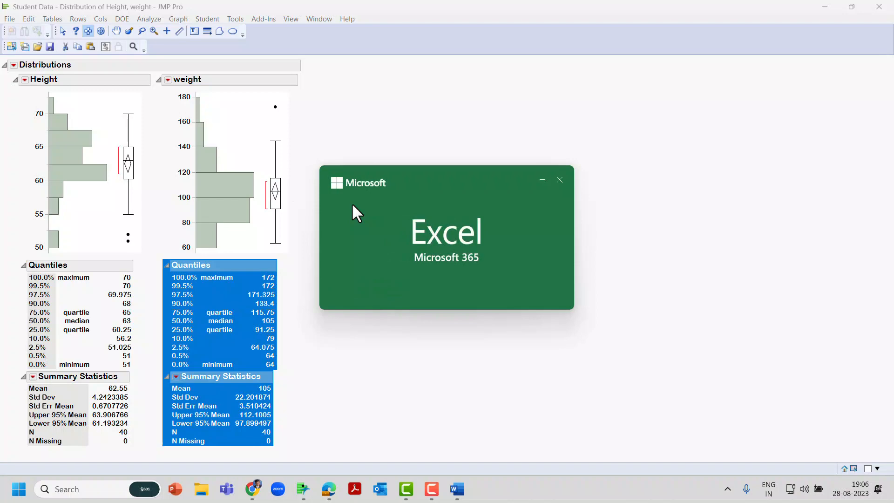
left_click(482, 489)
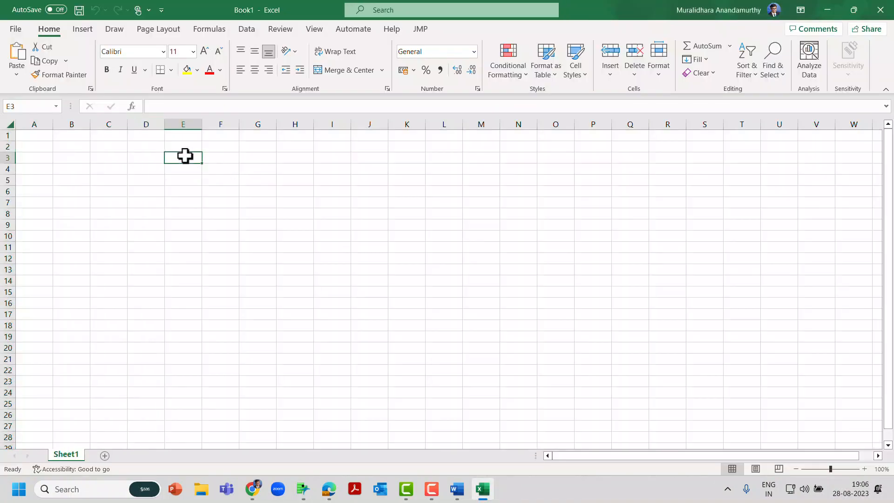
- Paste the weight tables at E3 as values and as a PNG picture, then close Excel without saving
right_click(182, 155)
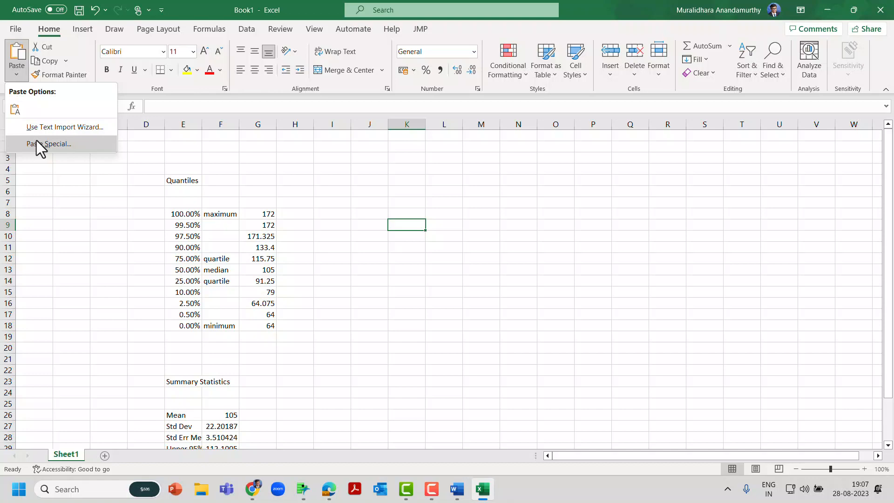
left_click(50, 144)
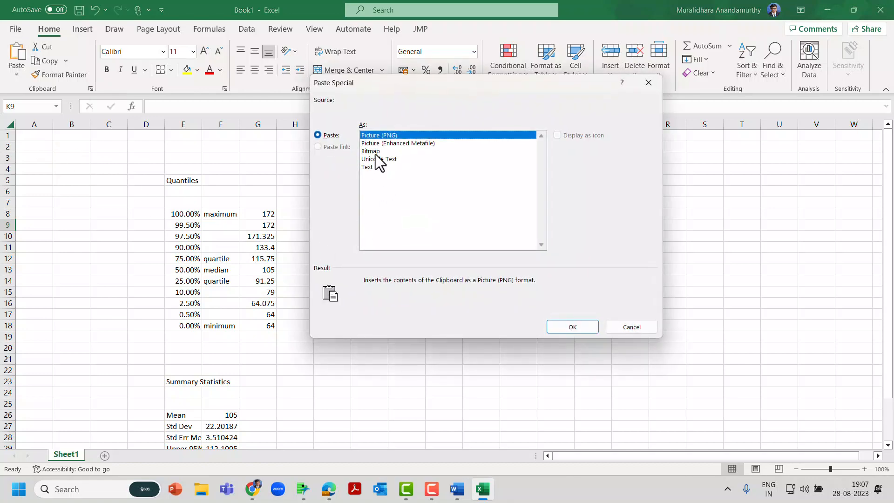
left_click(572, 327)
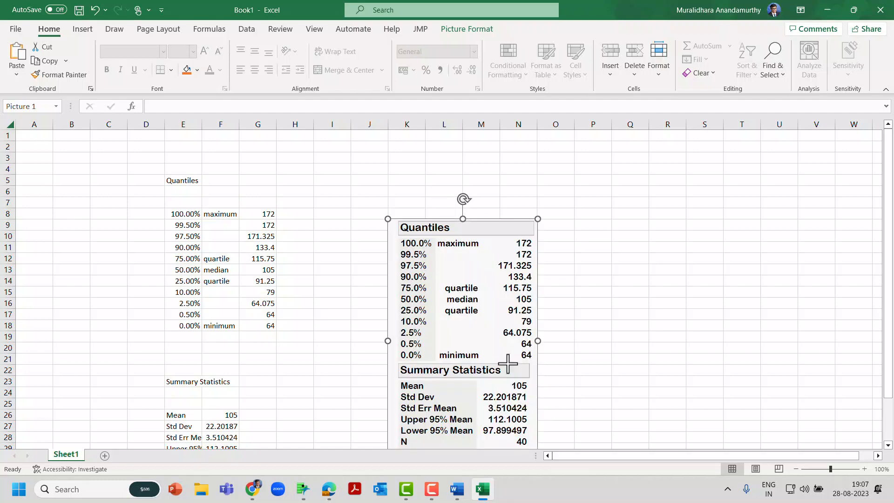
scroll("down", 3)
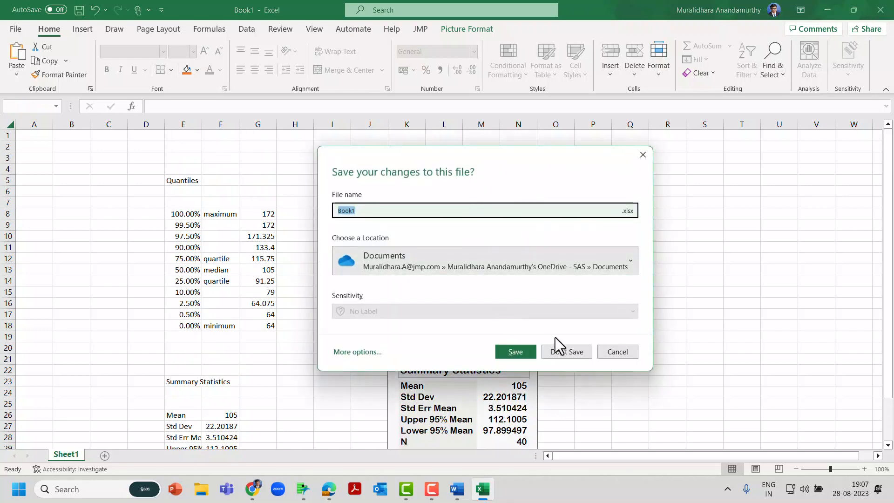
left_click(566, 351)
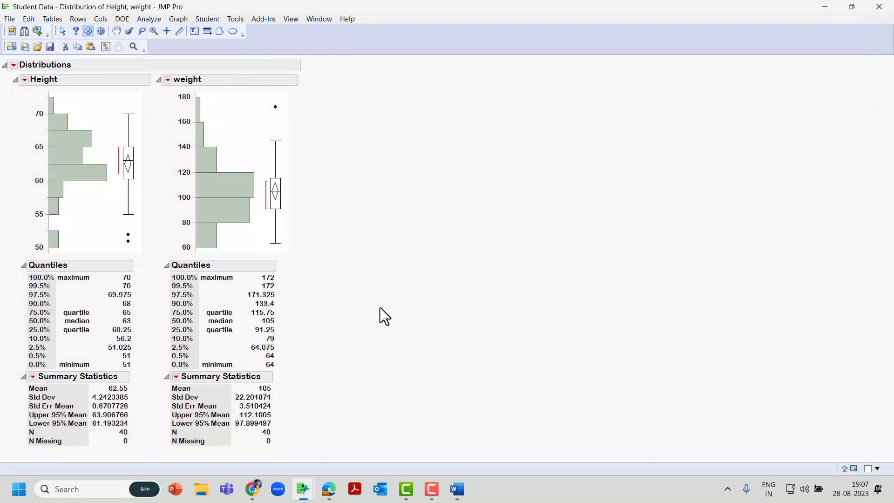
mouse_move(253, 250)
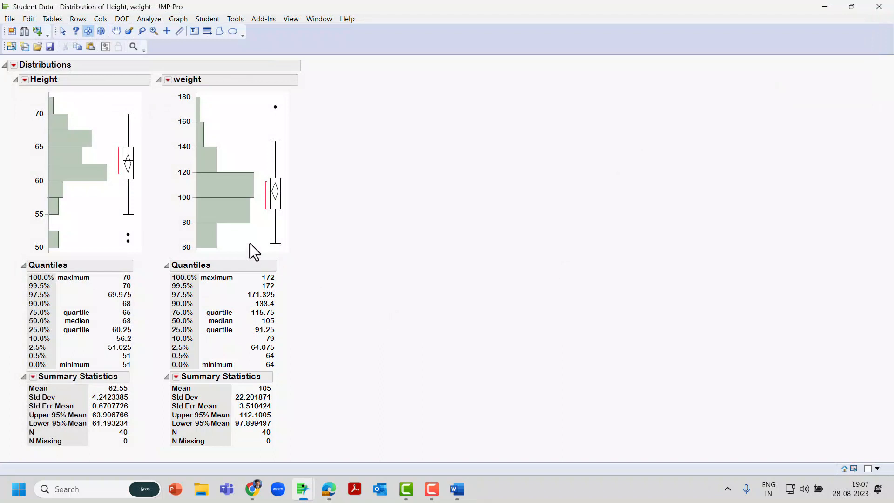
mouse_move(10, 19)
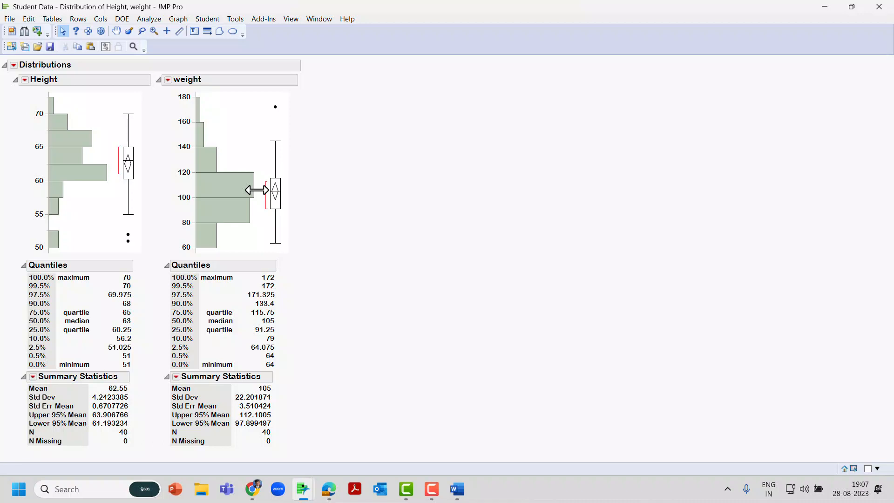
mouse_move(230, 183)
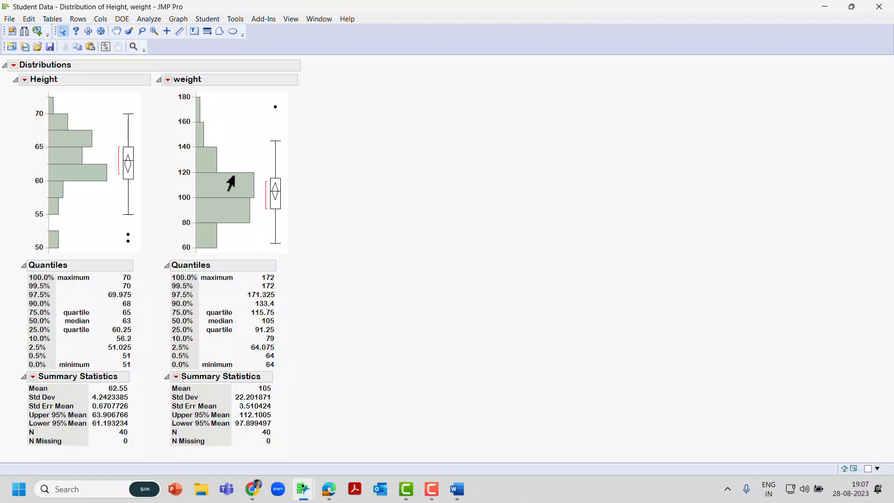
mouse_move(30, 376)
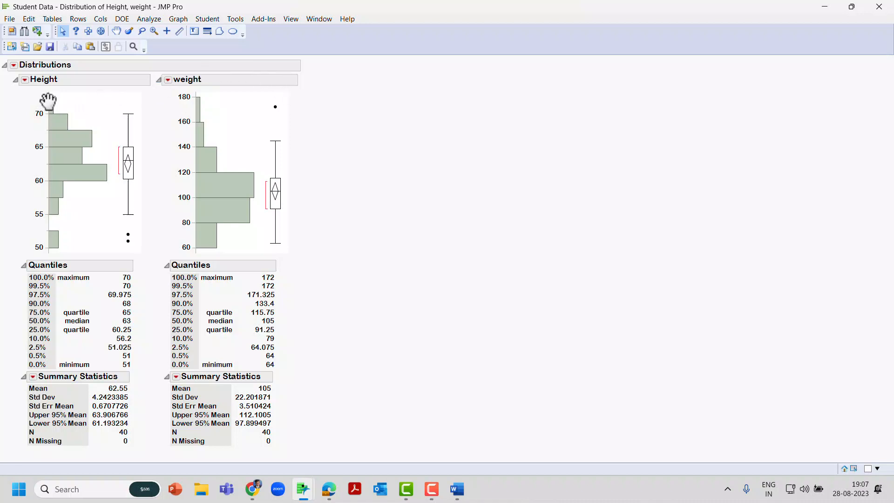
mouse_move(347, 83)
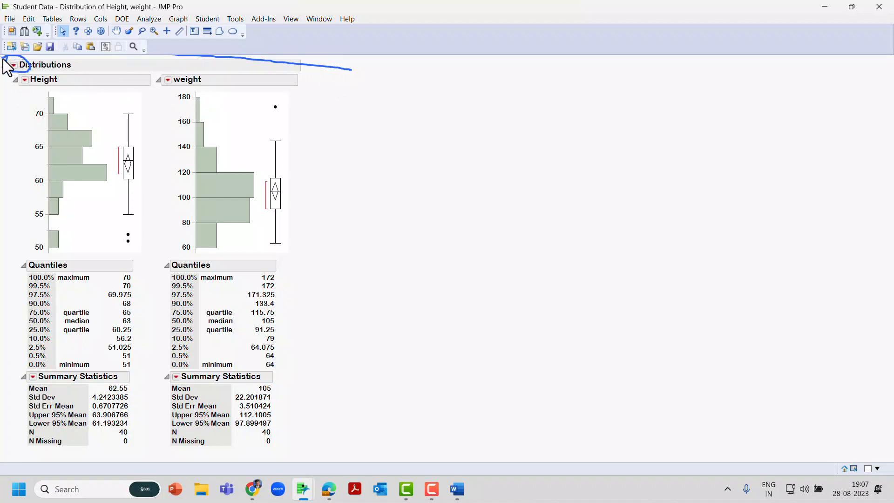
- Save the report script to the data table as 'Descriptive statistics' and close the report
left_click(14, 64)
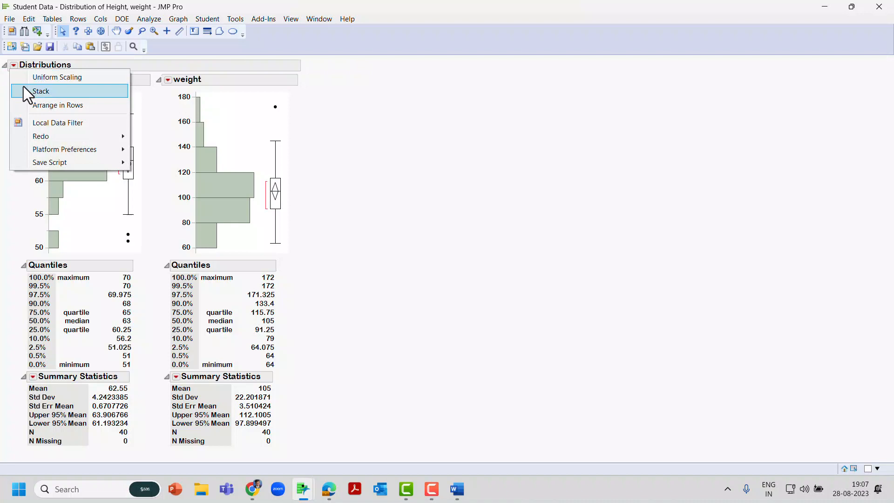
mouse_move(49, 162)
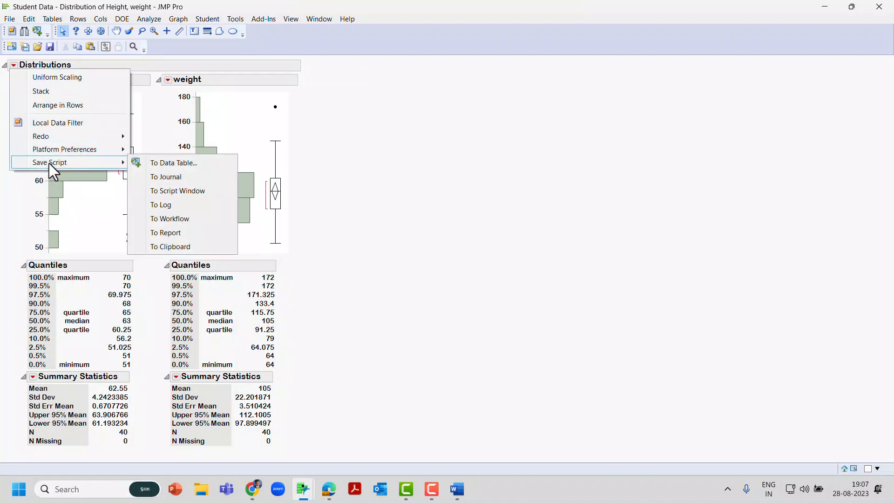
mouse_move(173, 163)
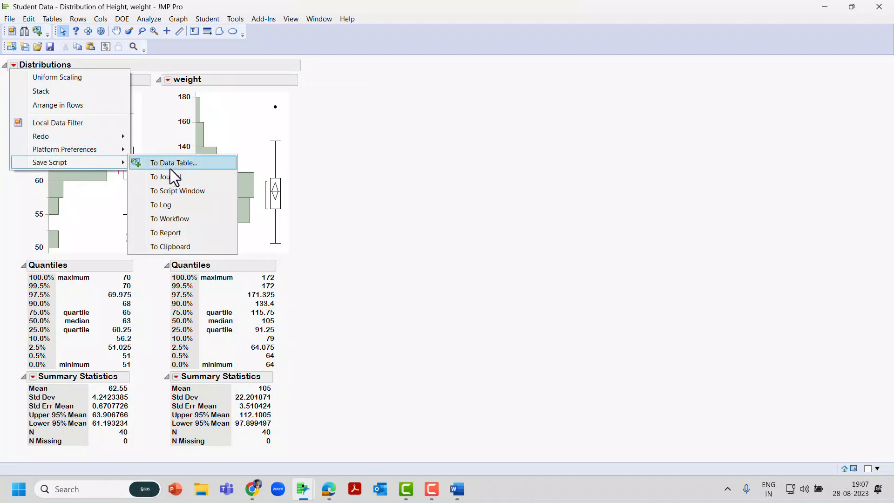
left_click(173, 162)
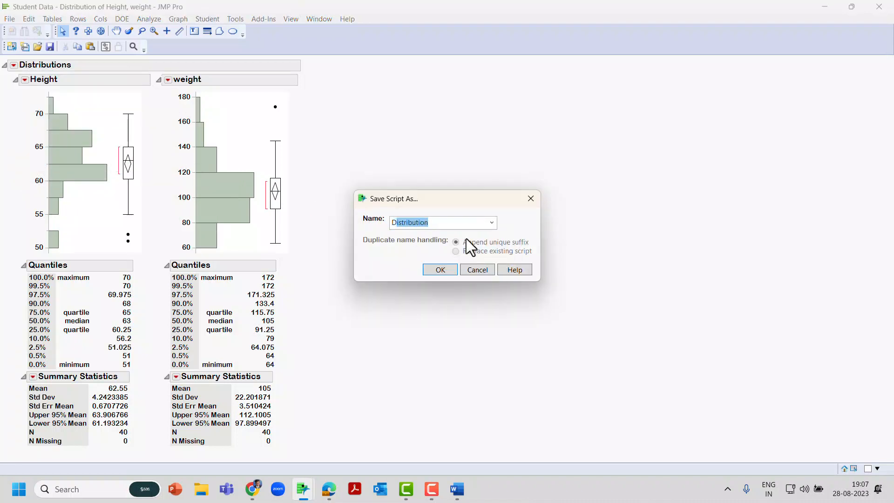
type("Descriptive statist")
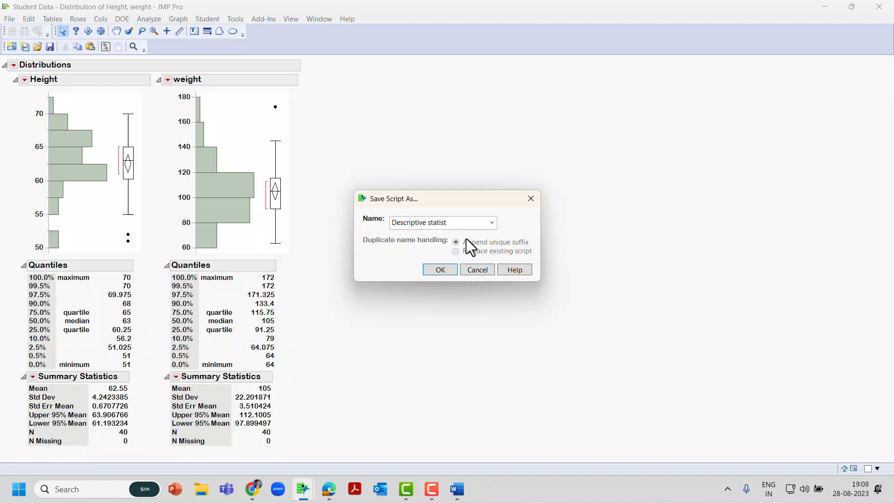
type("ics")
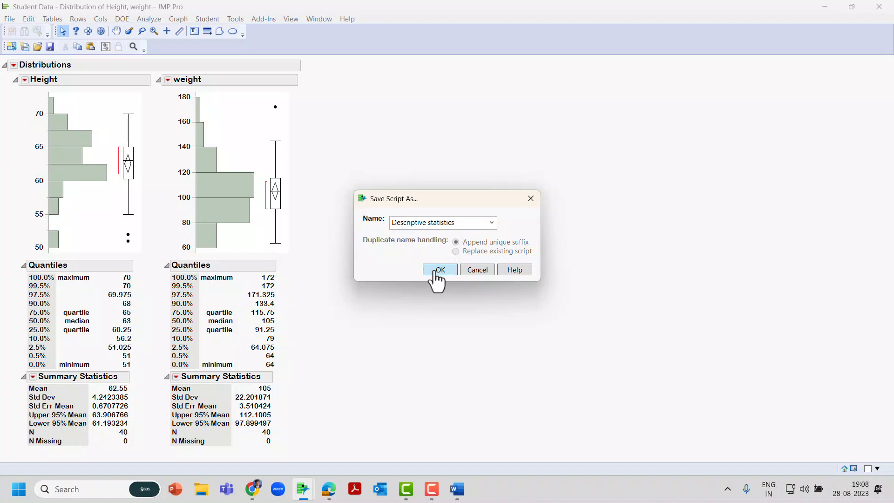
left_click(439, 269)
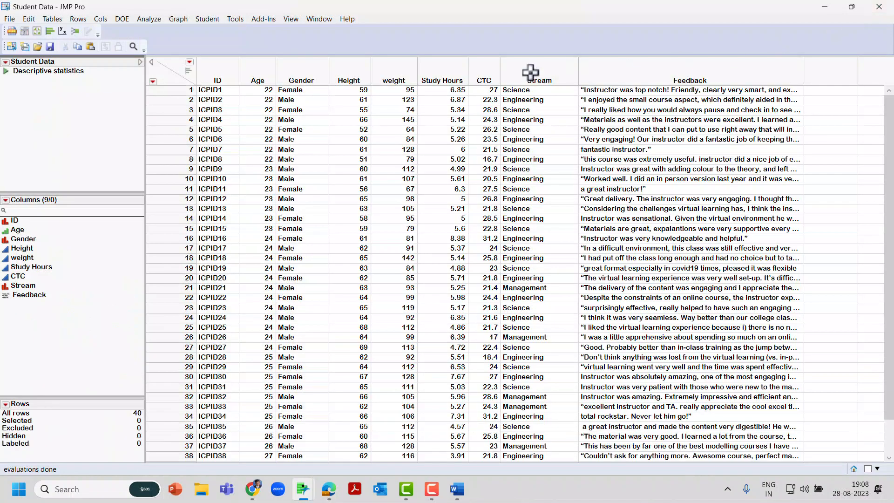
mouse_move(148, 78)
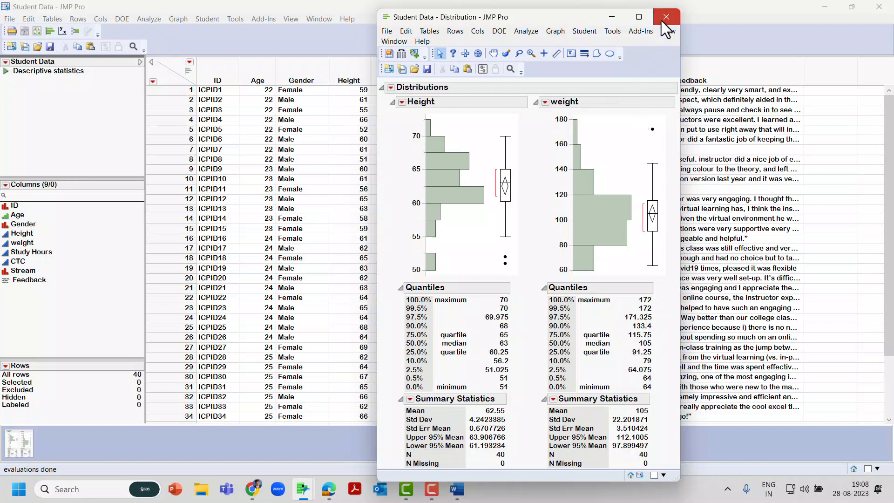
left_click(665, 17)
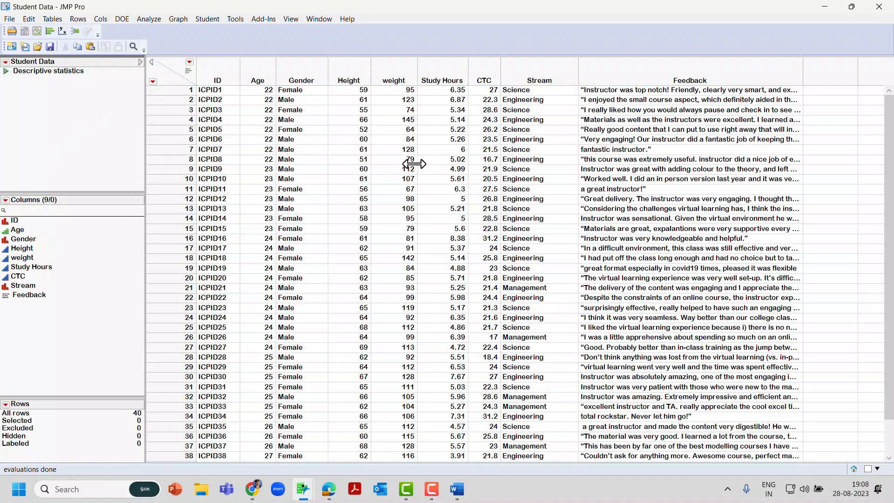
mouse_move(381, 125)
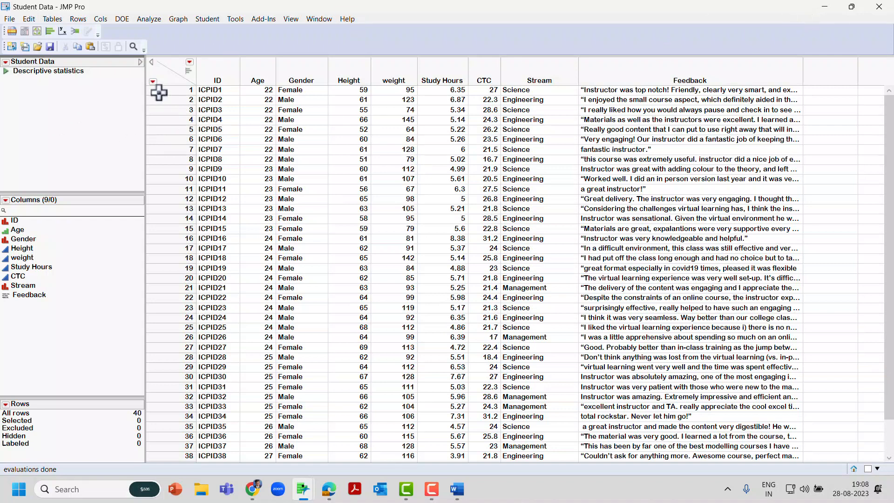
- Run a Distribution analysis with Study Hours and CTC as the Y columns
left_click(149, 19)
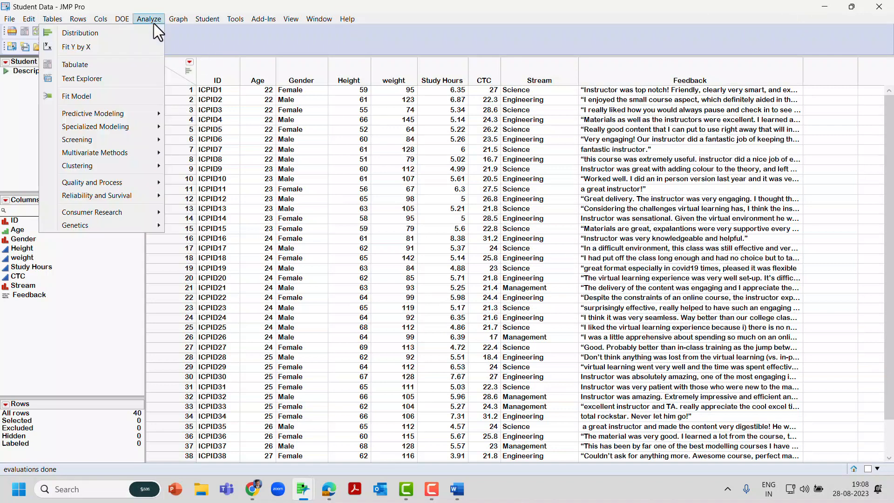
mouse_move(80, 32)
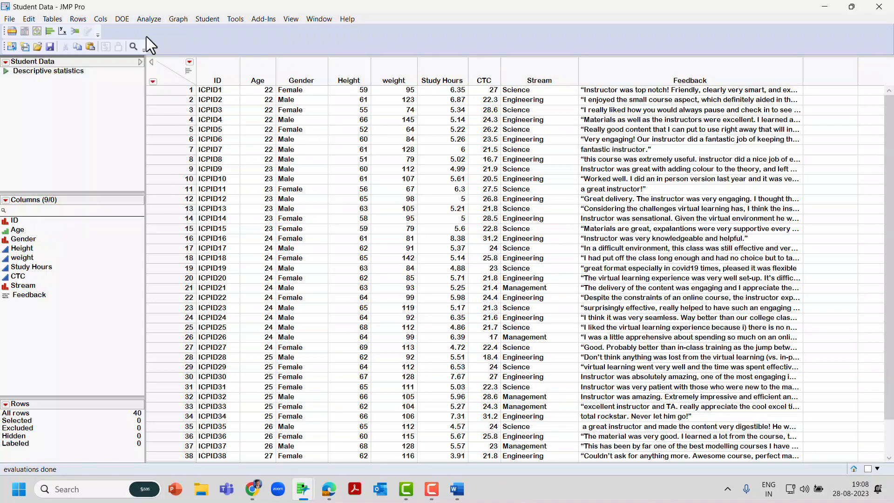
left_click(148, 19)
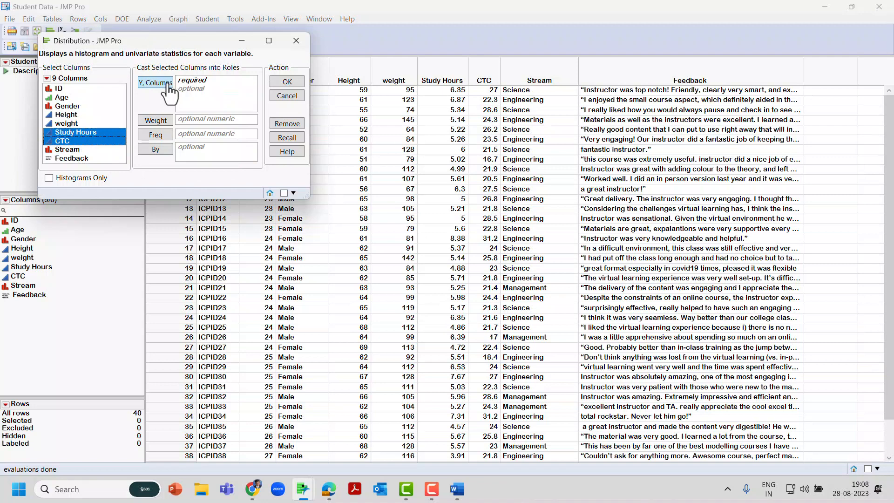
left_click(286, 95)
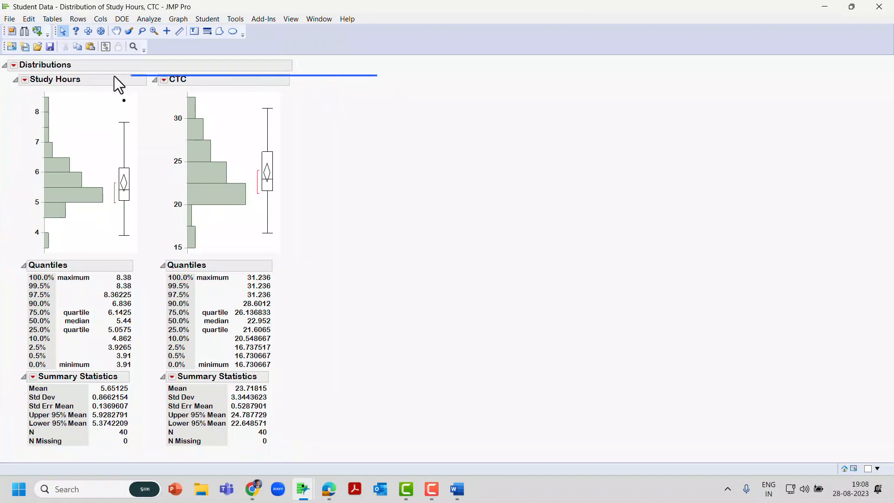
- Save the report to the data table as 'Distribution of Study Hours, CTC' and rerun that script
left_click(14, 64)
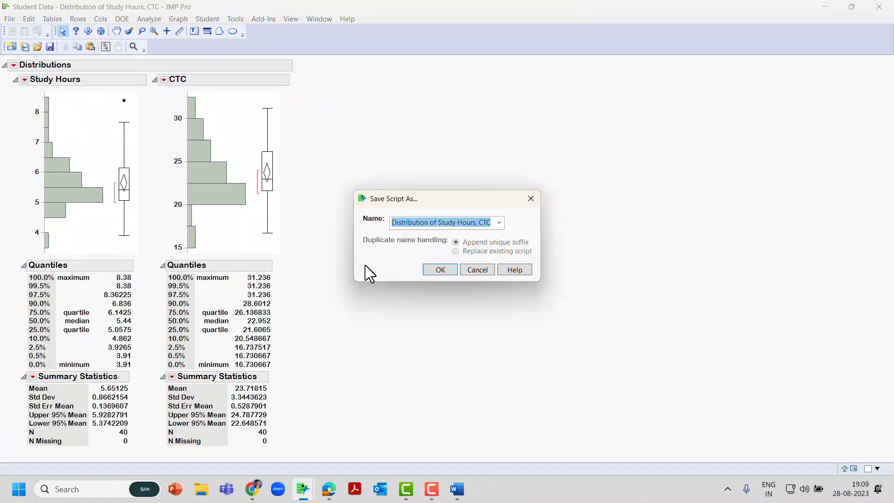
mouse_move(454, 239)
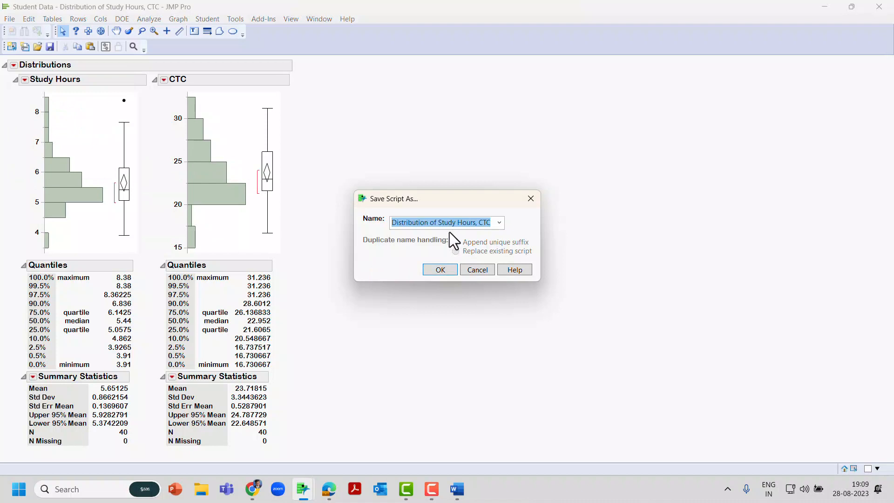
mouse_move(453, 238)
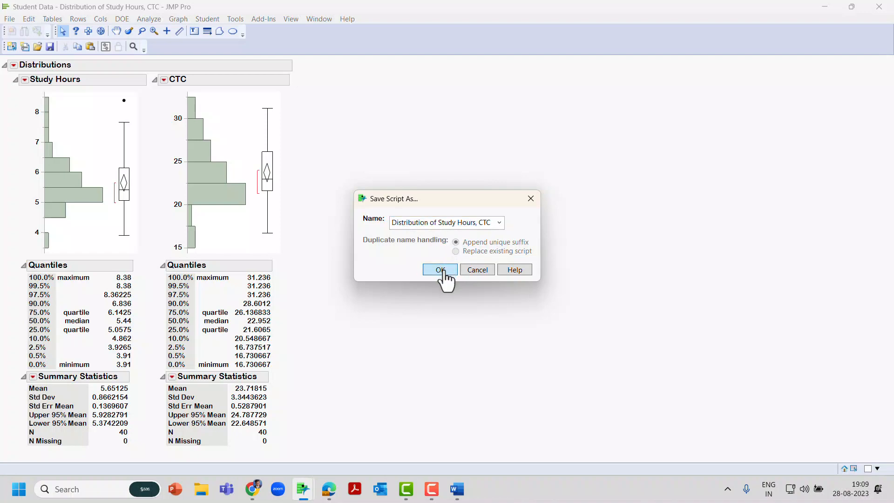
left_click(439, 269)
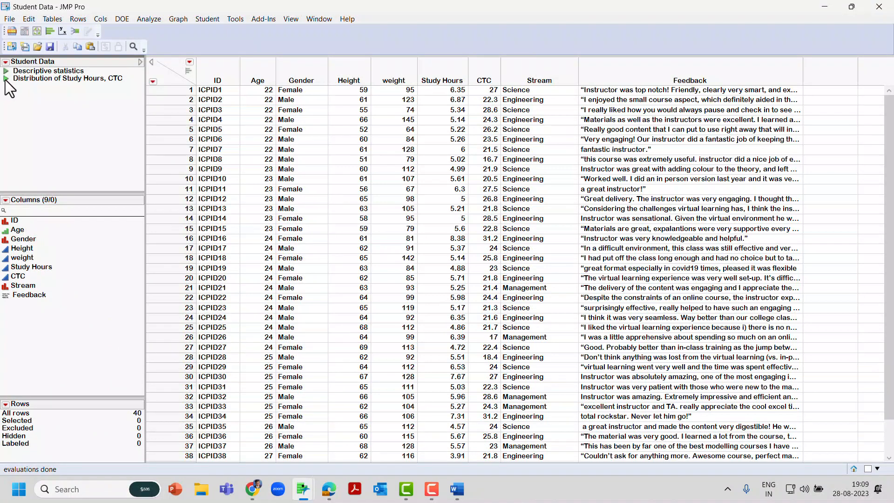
left_click(67, 78)
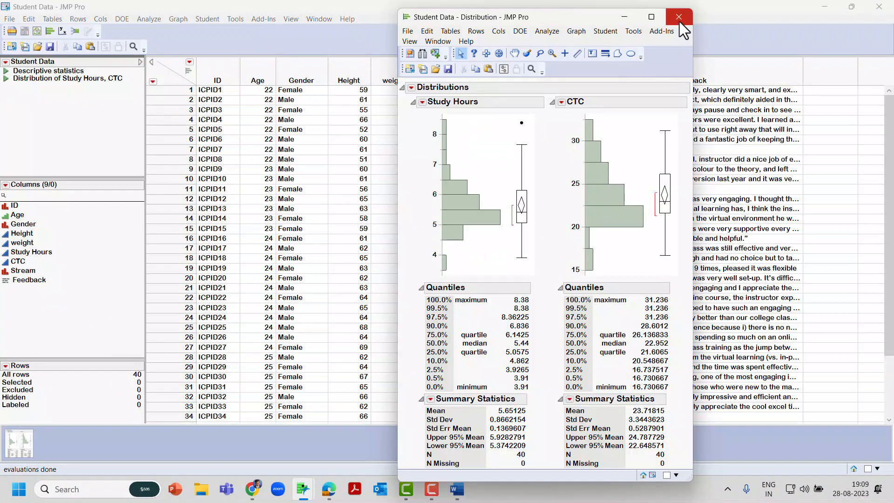
- Close the report, the Student Data table and the home window, then reopen Student Data from the desktop
left_click(678, 17)
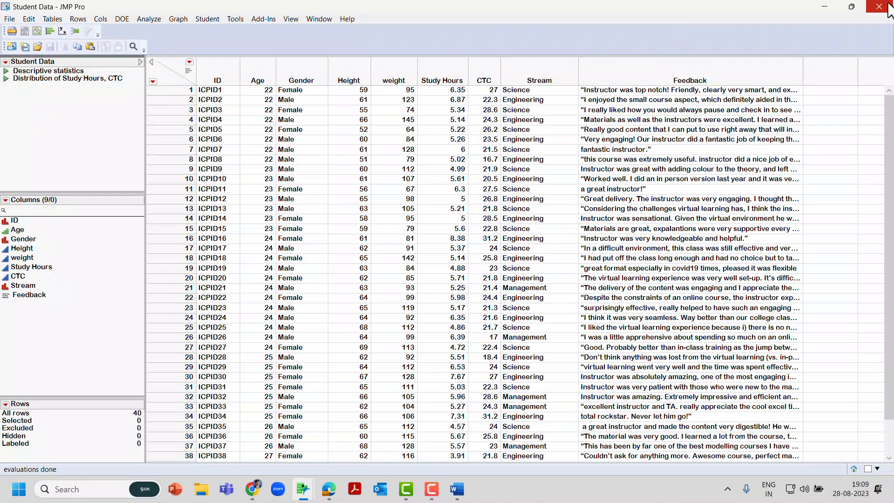
left_click(886, 6)
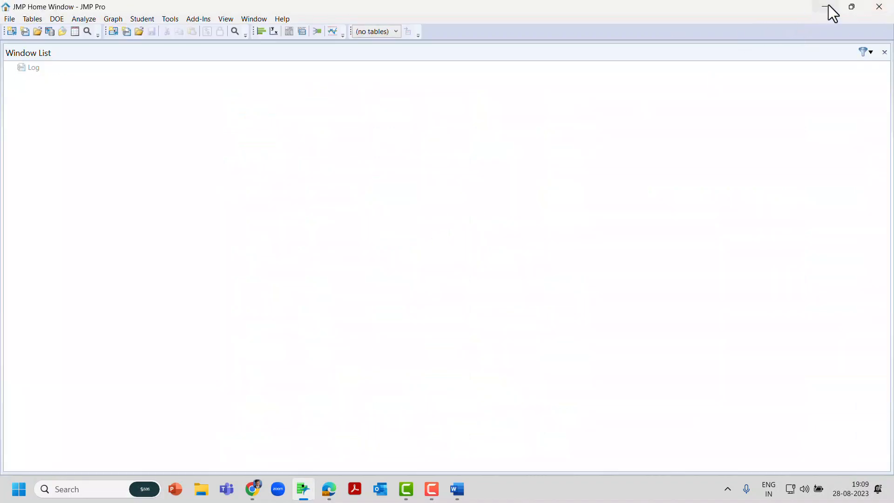
left_click(823, 7)
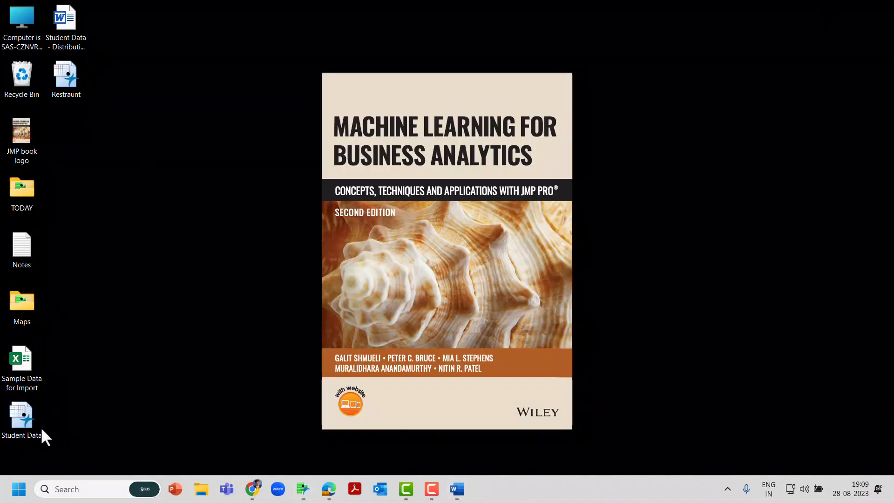
double_click(22, 419)
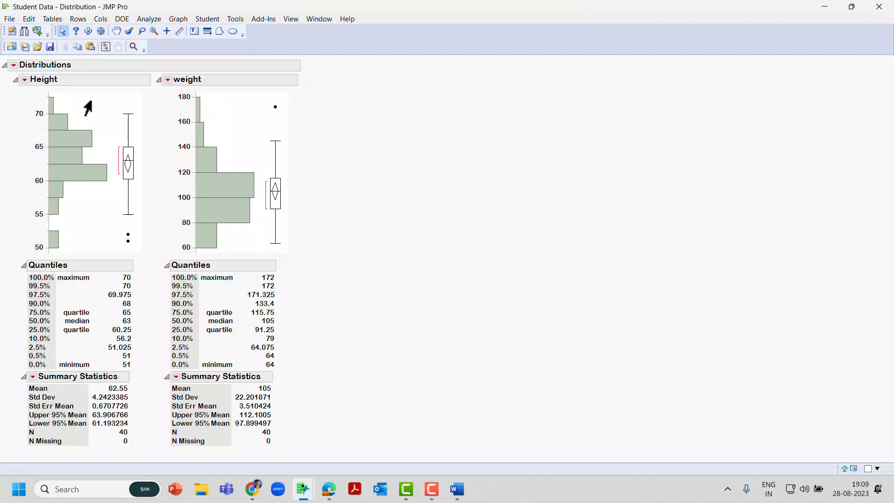
mouse_move(45, 85)
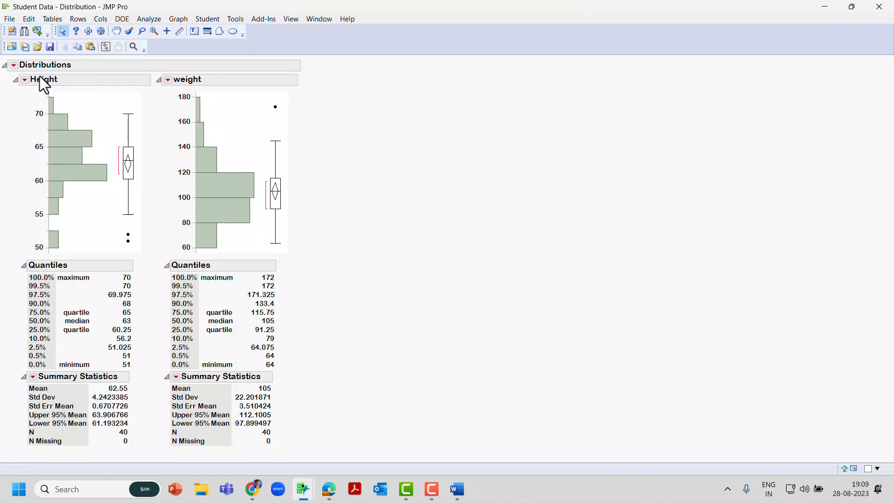
- Export the Height and weight distribution report, choosing Microsoft Word as the format
left_click(9, 19)
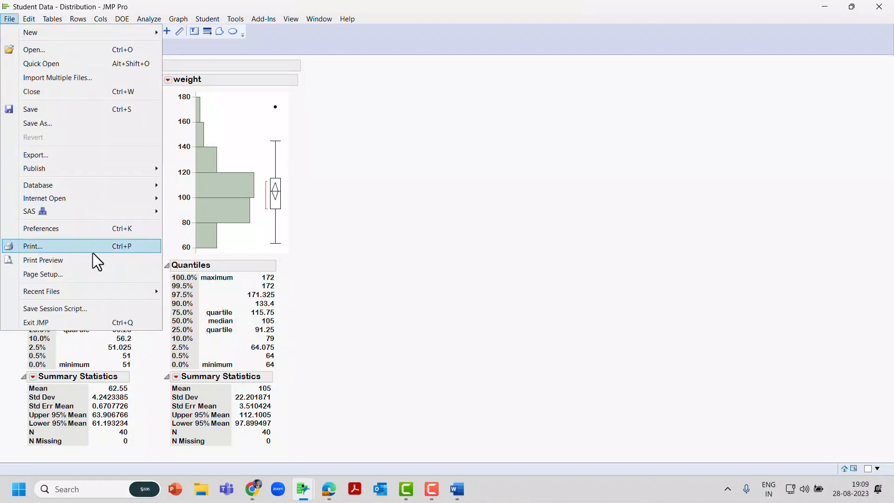
left_click(34, 156)
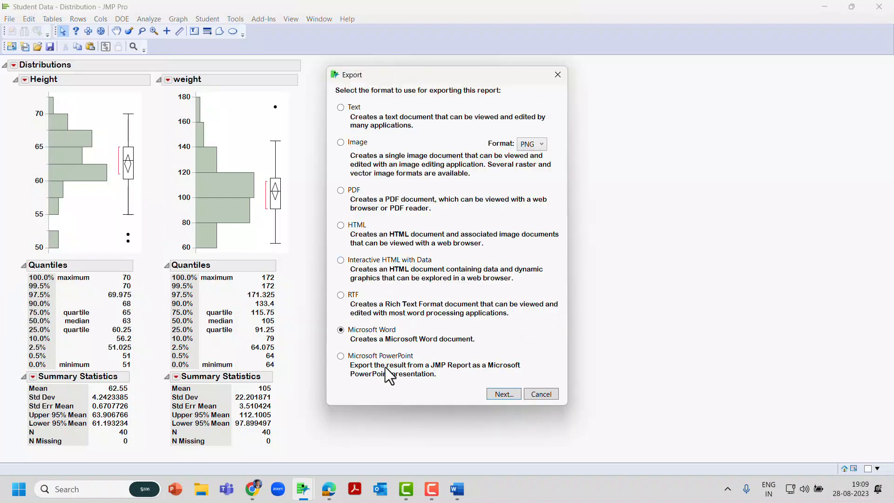
mouse_move(395, 322)
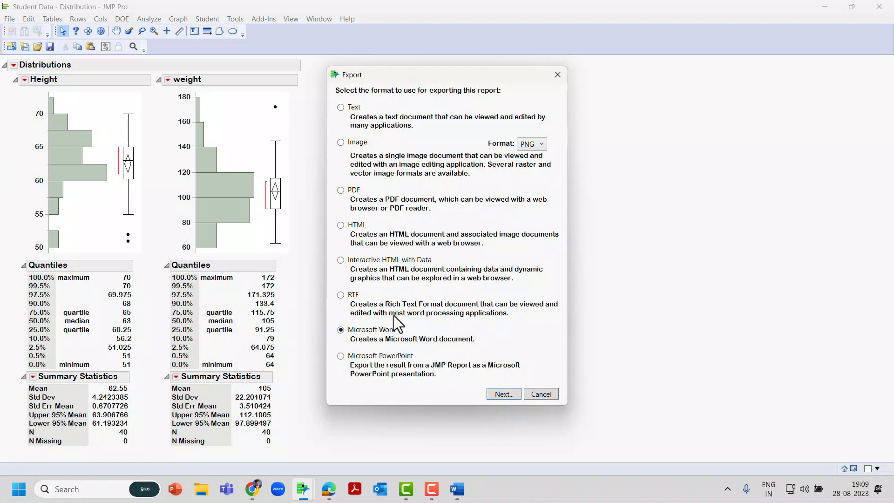
left_click(540, 394)
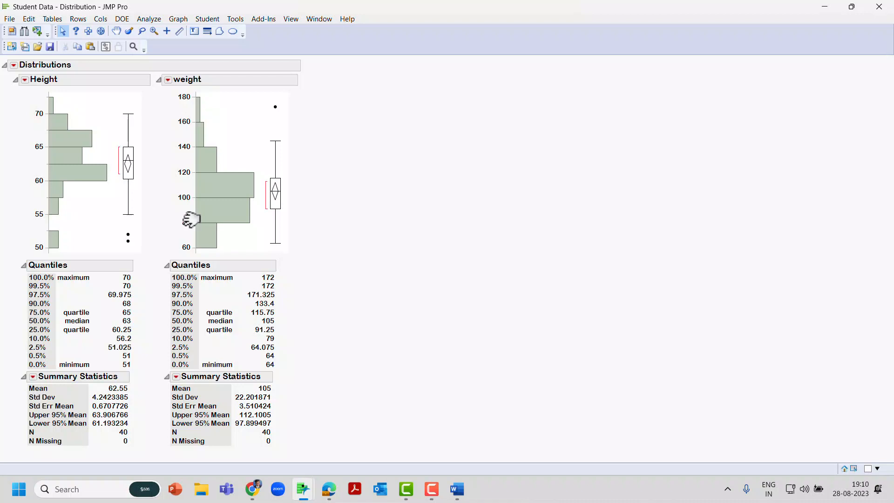
mouse_move(276, 142)
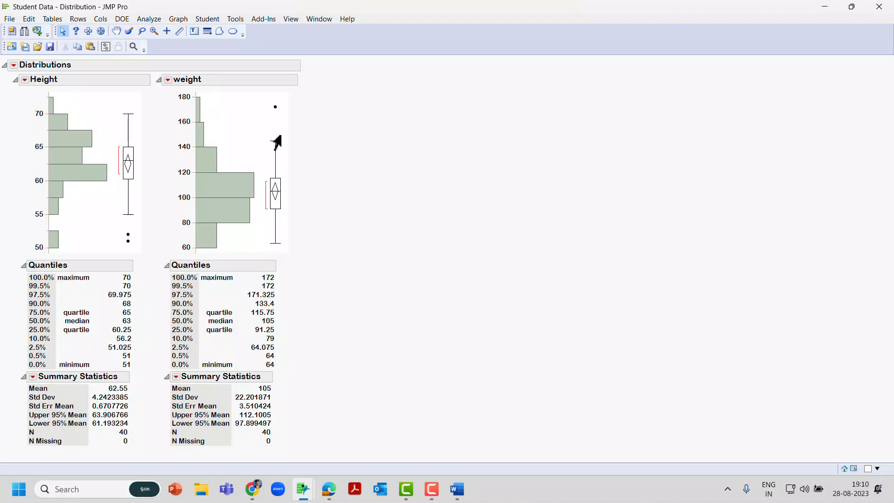